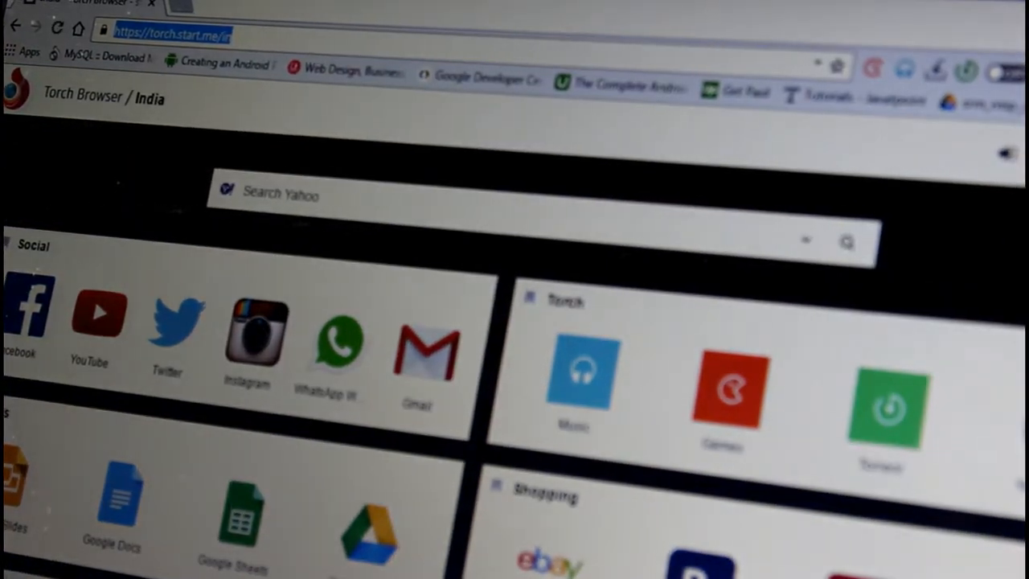
# Navigate Chrome to octoroit.weebly.com to reach the OTTA Systems website.
pyautogui.write('octoroit.weebly.com')
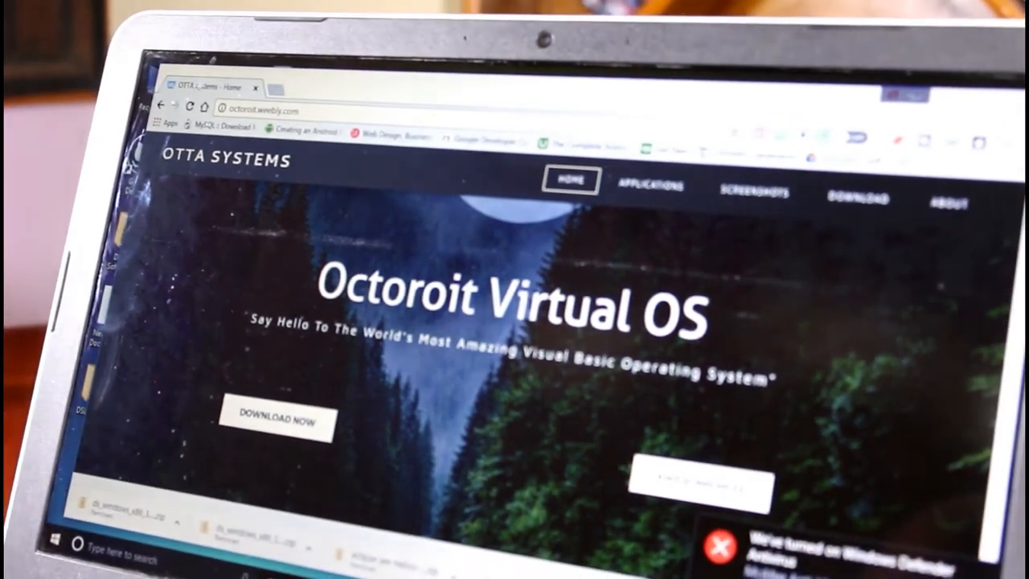
# Scroll the home page past login, App Launcher and Vantage Space to the Control Bar and Minimize Dock sections.
pyautogui.scroll(-3)
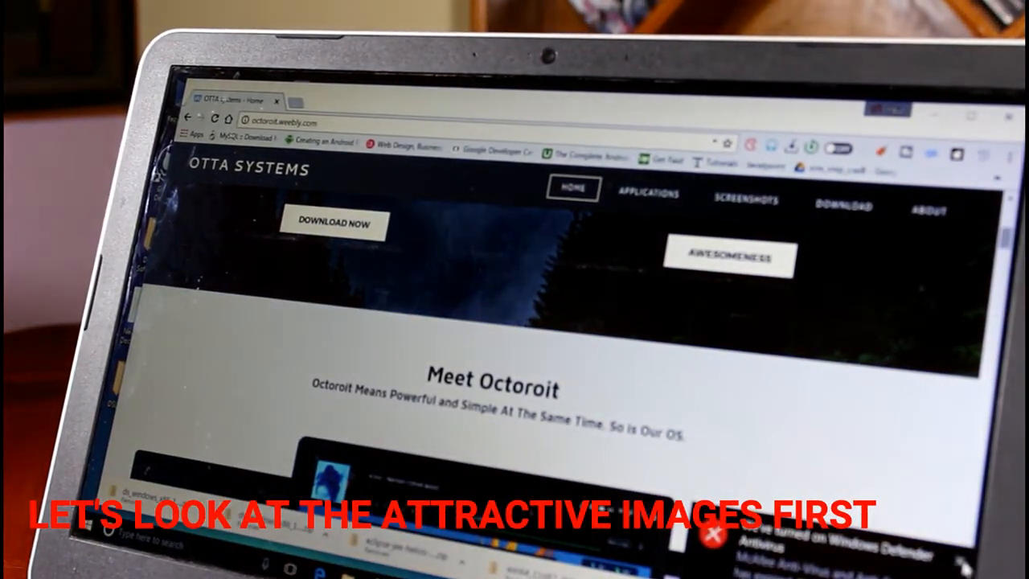
pyautogui.scroll(-3)
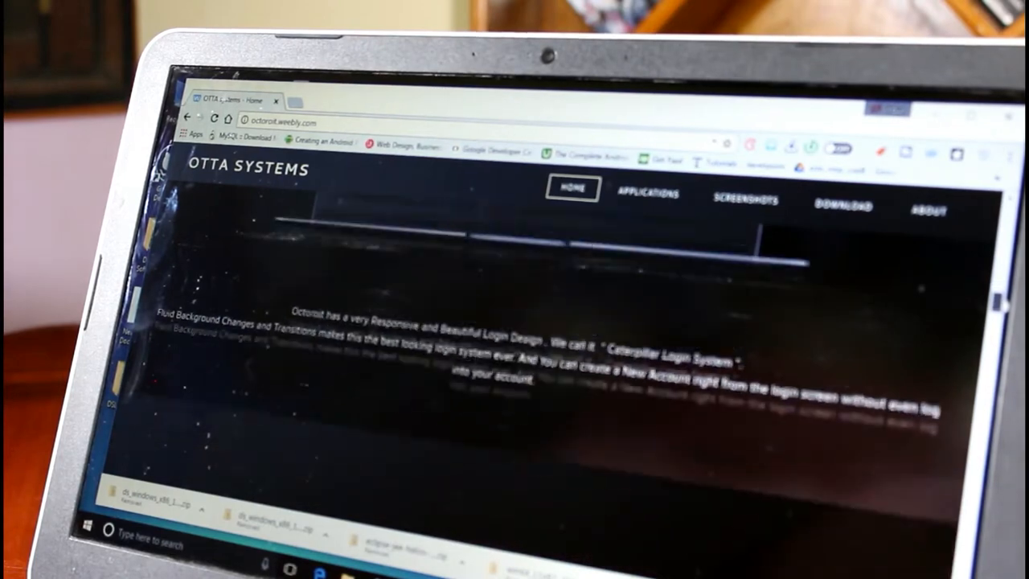
pyautogui.scroll(-3)
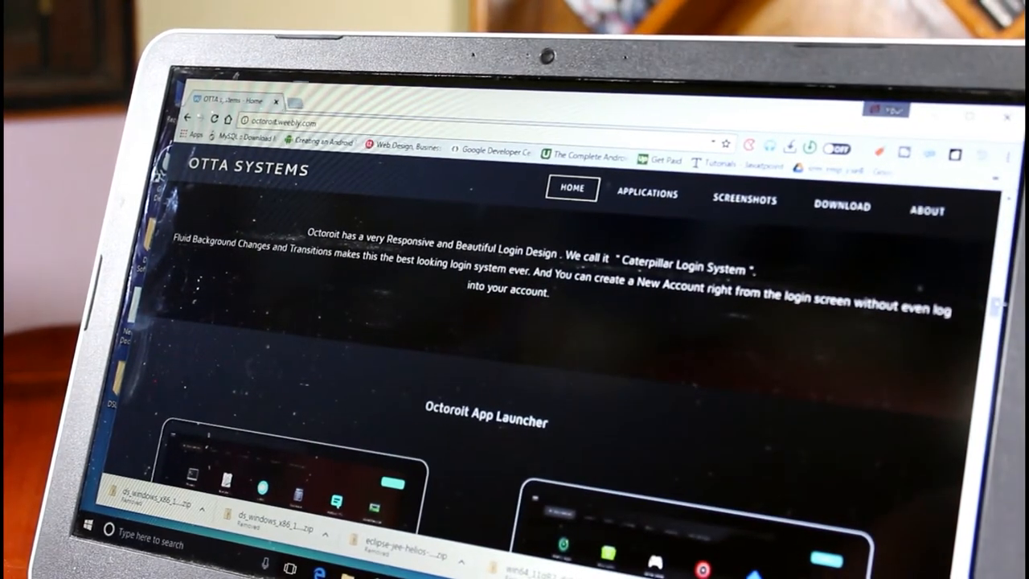
pyautogui.scroll(-3)
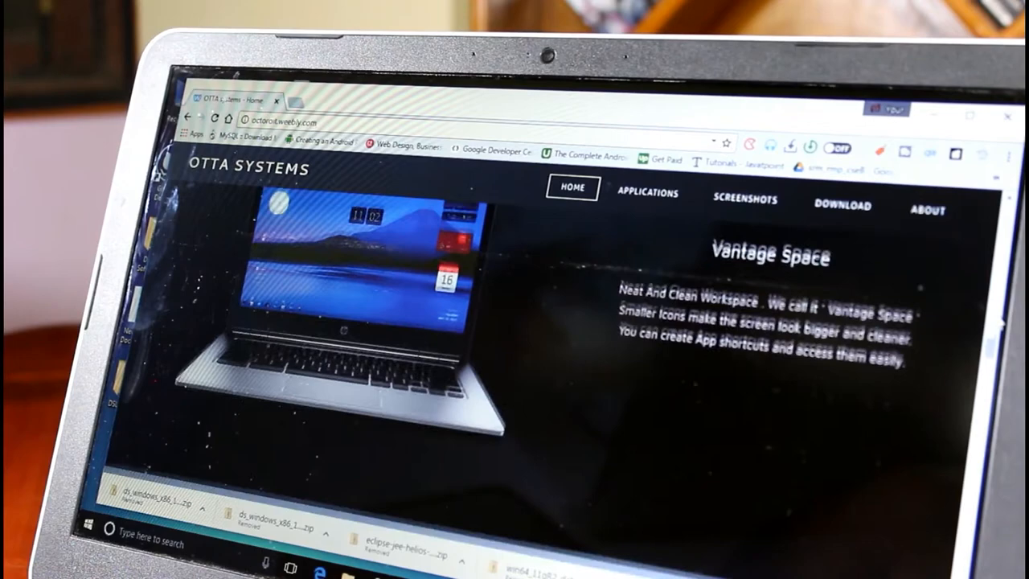
pyautogui.scroll(-3)
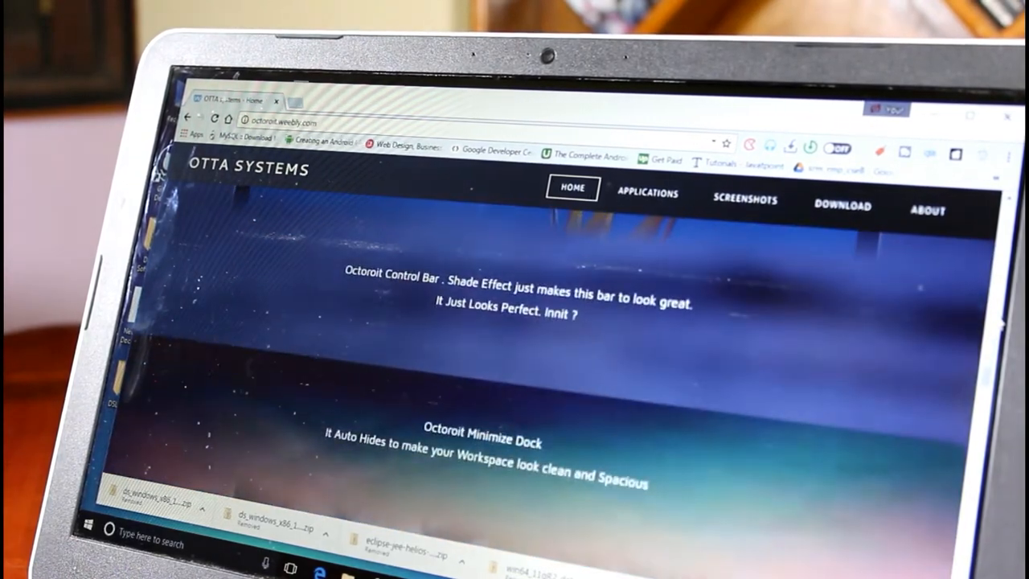
pyautogui.scroll(-3)
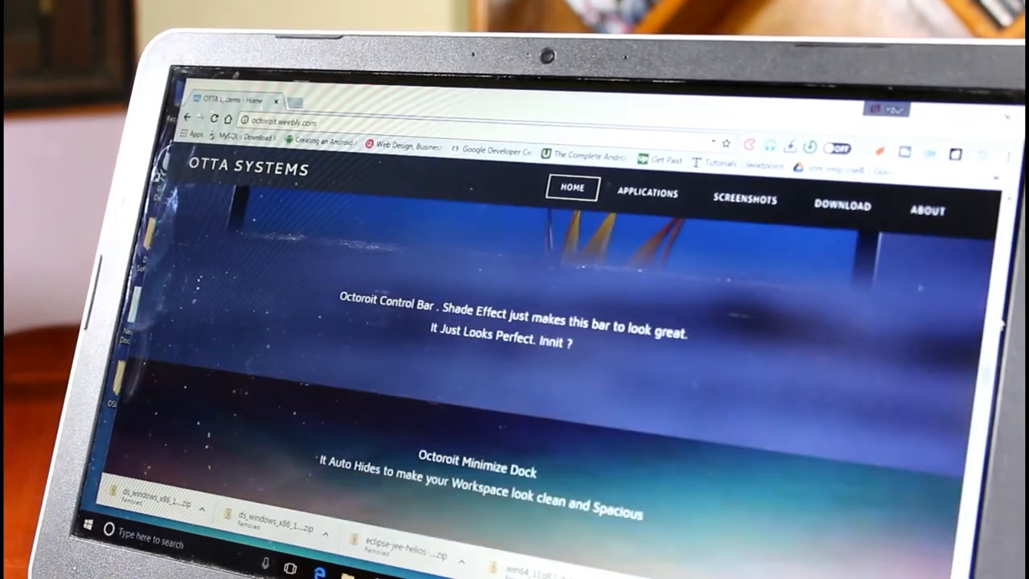
pyautogui.moveTo(929, 212)
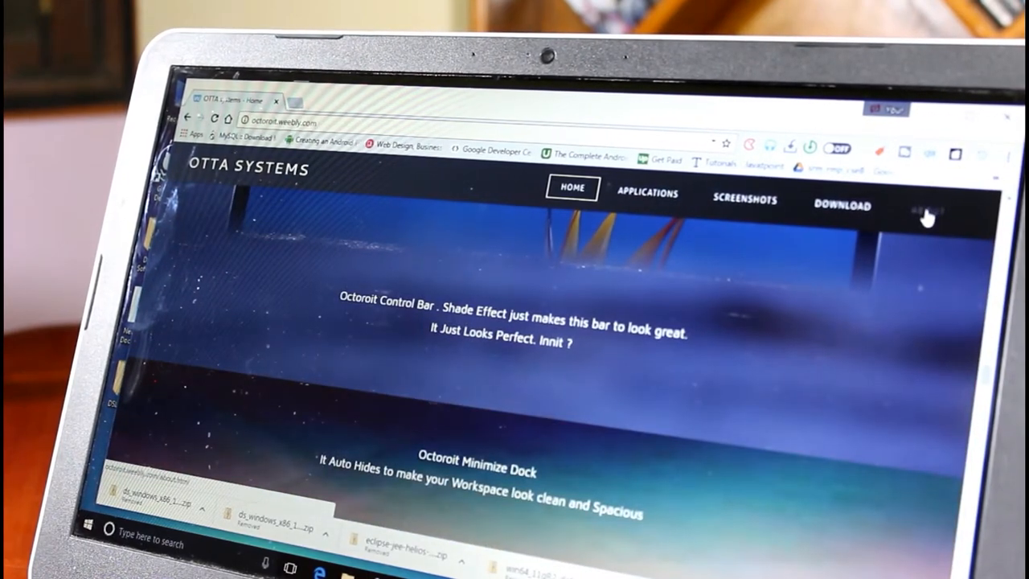
pyautogui.click(932, 209)
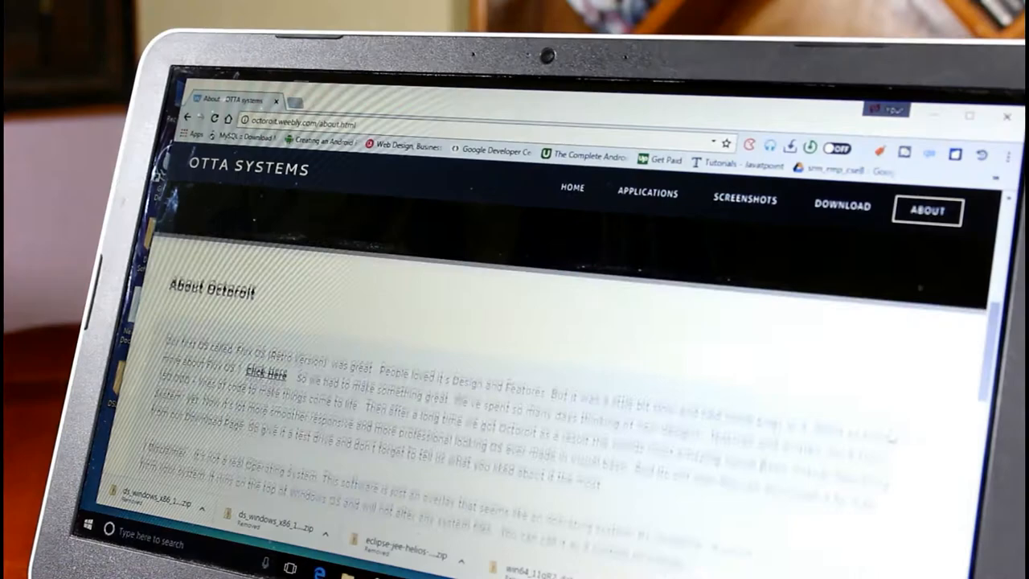
pyautogui.scroll(-3)
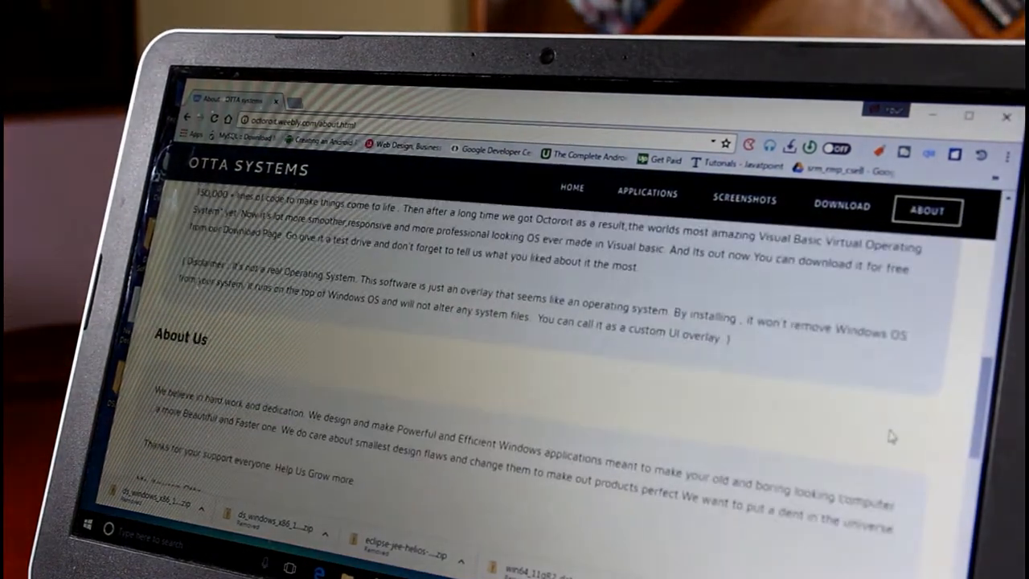
pyautogui.scroll(-3)
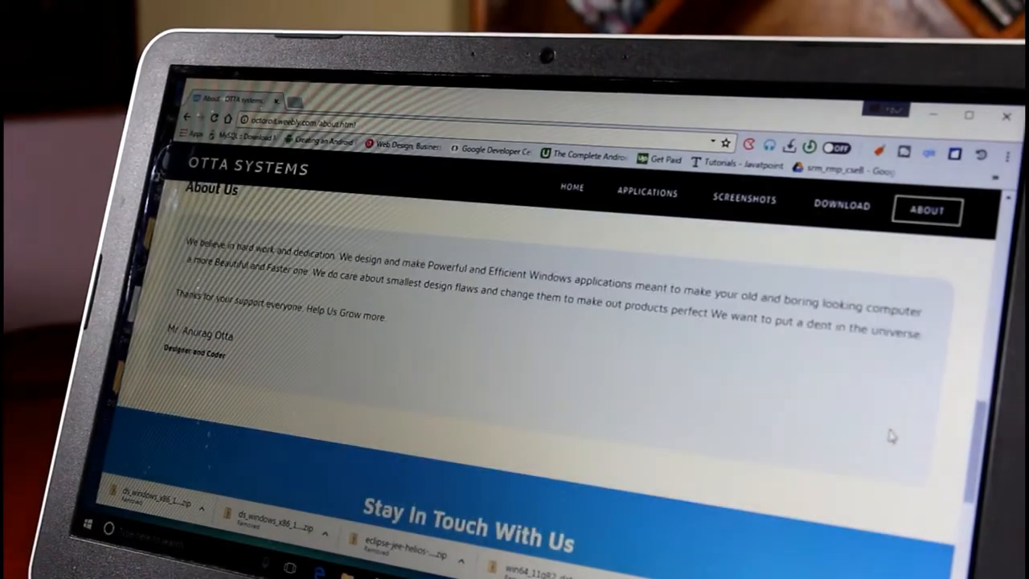
pyautogui.scroll(-3)
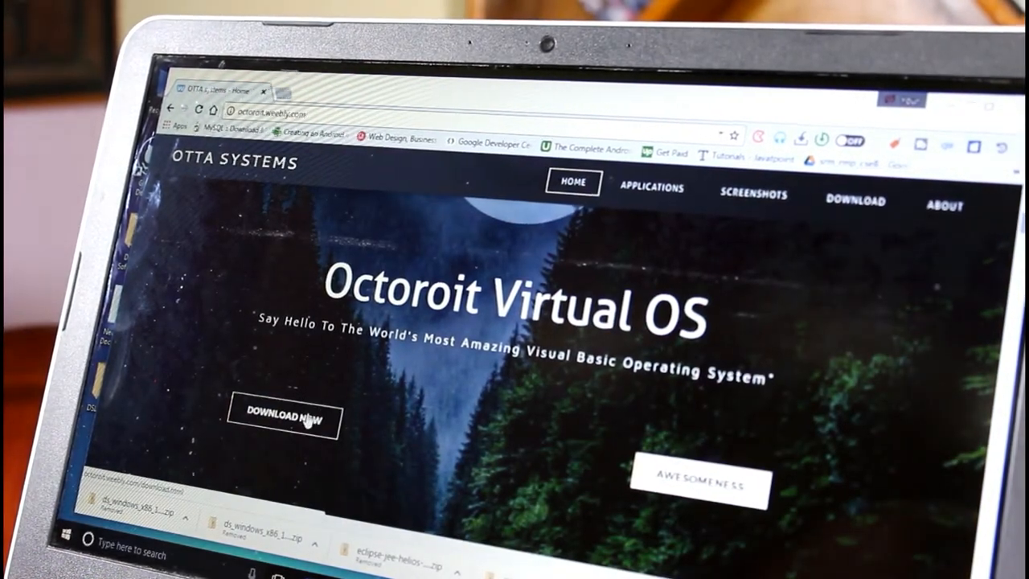
# Go to the Download Now page and scroll to the regular setup and unwrapped version buttons.
pyautogui.click(283, 418)
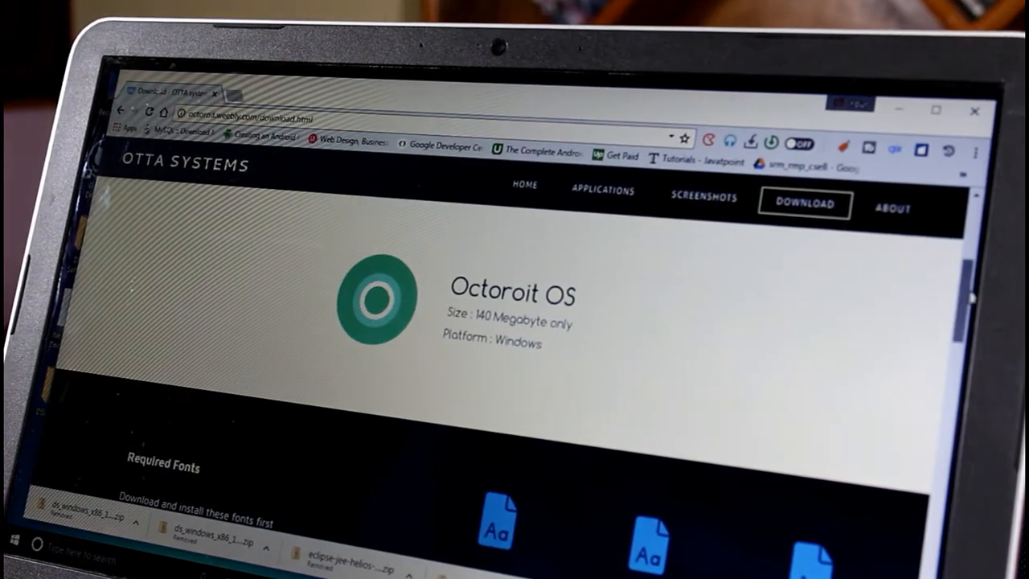
pyautogui.scroll(-3)
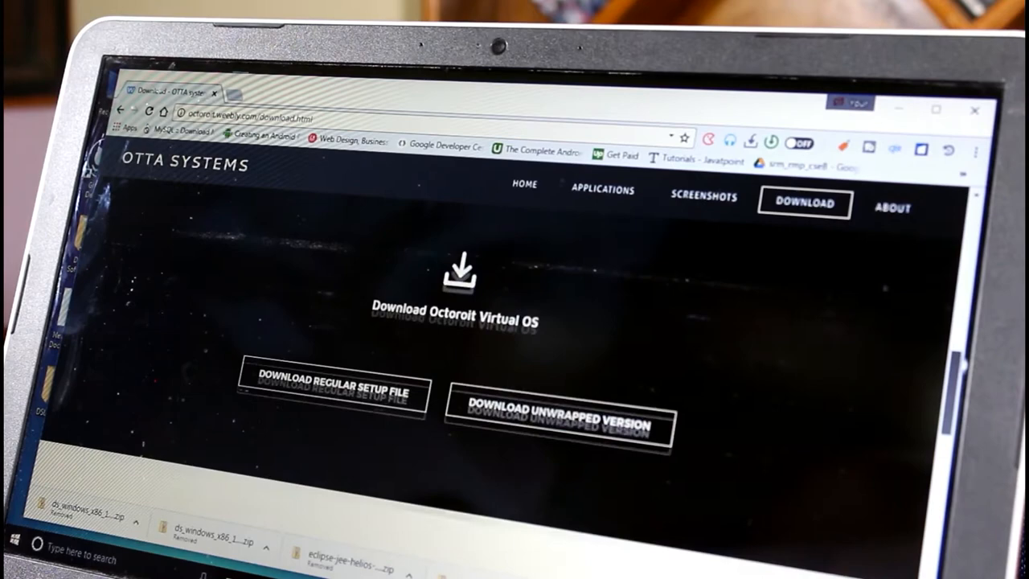
pyautogui.scroll(-3)
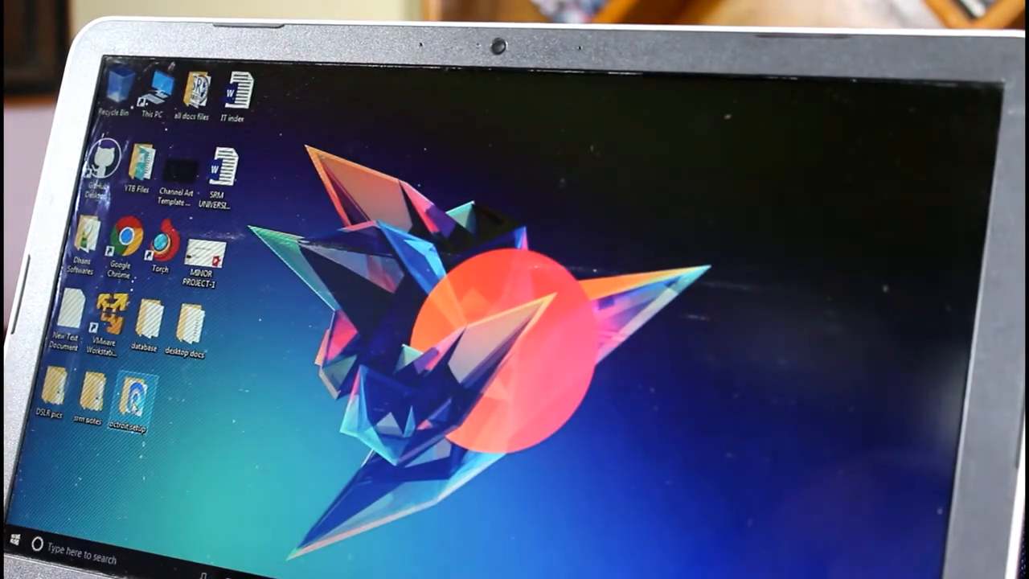
# Enter the octoroit setup folder, reverse the file sort order and select the segoe_ui archive.
pyautogui.doubleClick(132, 402)
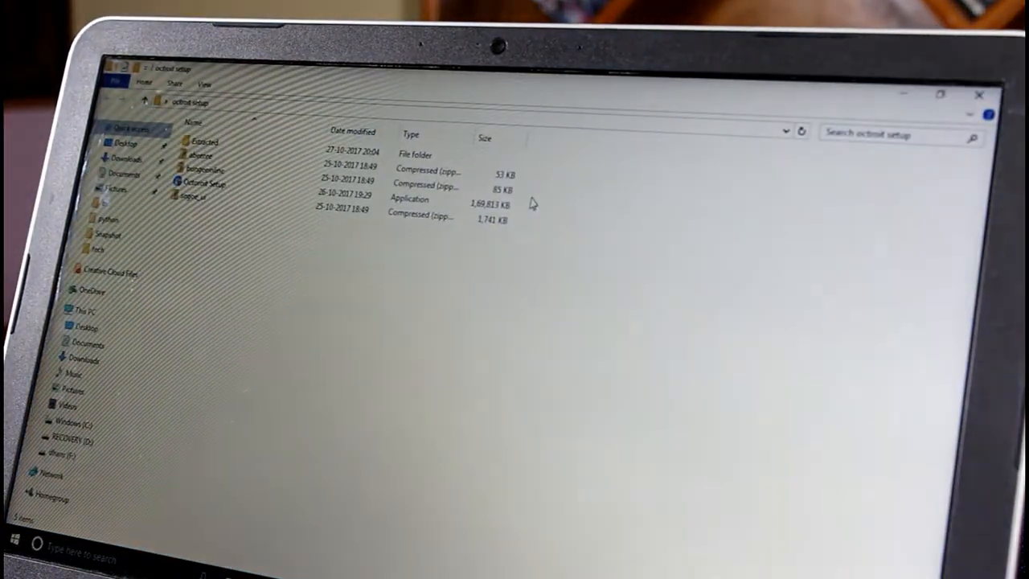
pyautogui.click(352, 132)
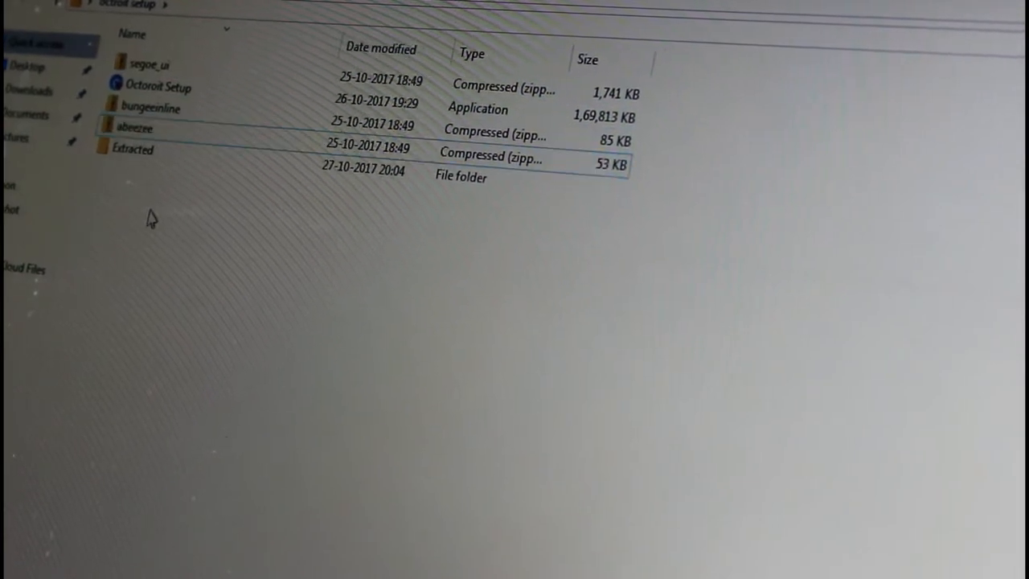
pyautogui.click(148, 64)
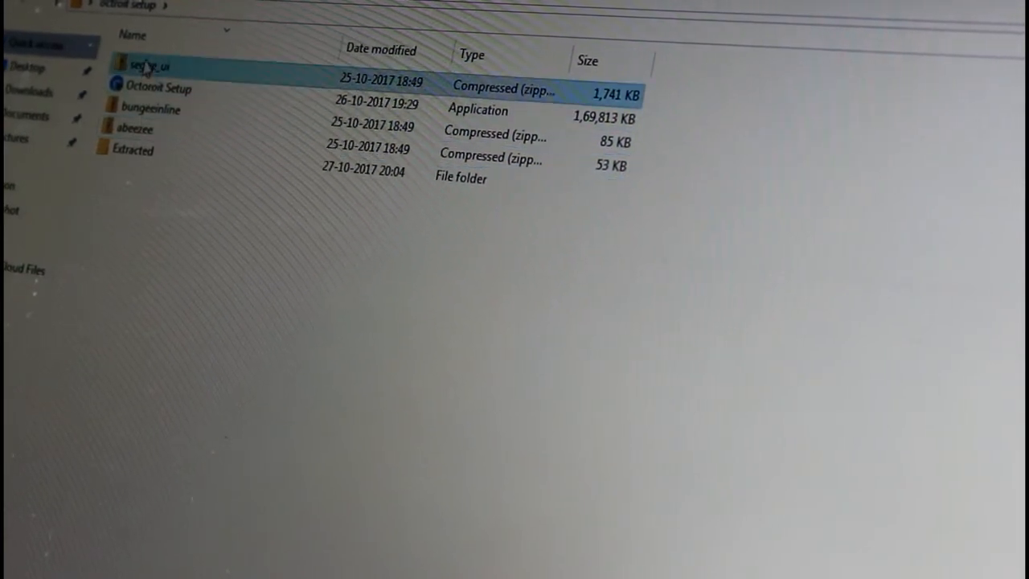
pyautogui.doubleClick(148, 64)
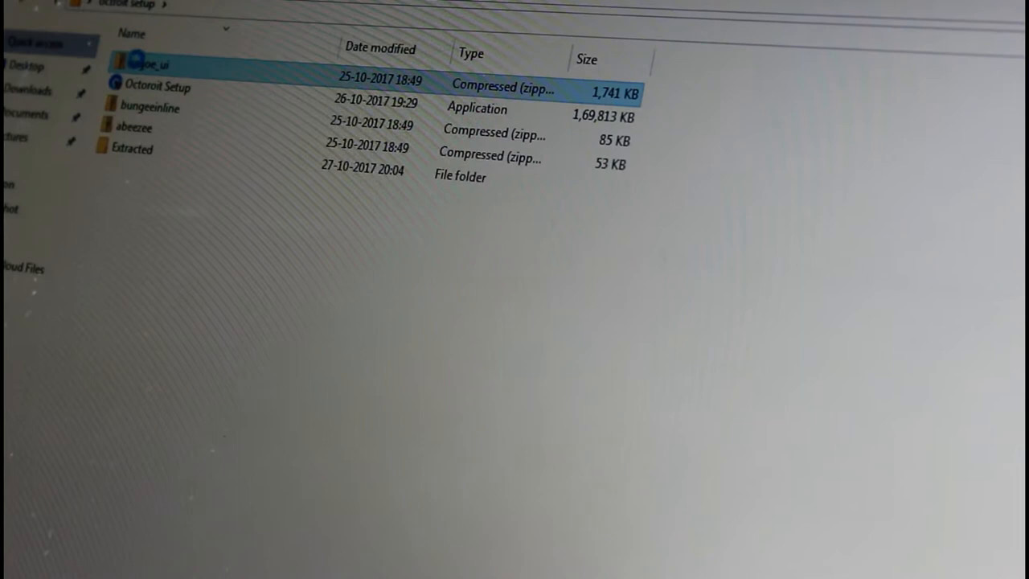
# Extract all files from the segoe_ui archive and select the resulting Extracted folder.
pyautogui.rightClick(145, 66)
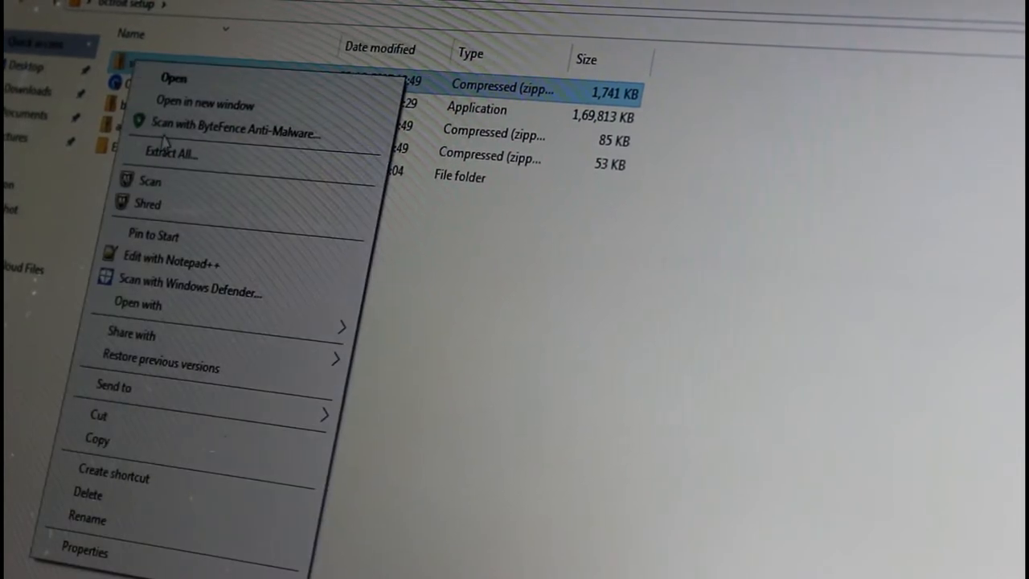
pyautogui.click(170, 154)
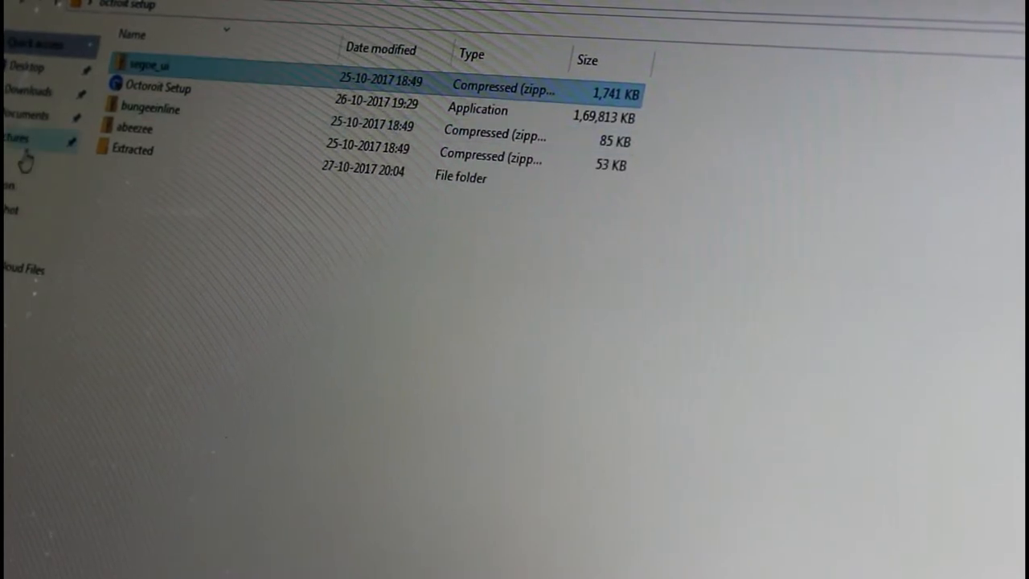
pyautogui.click(132, 149)
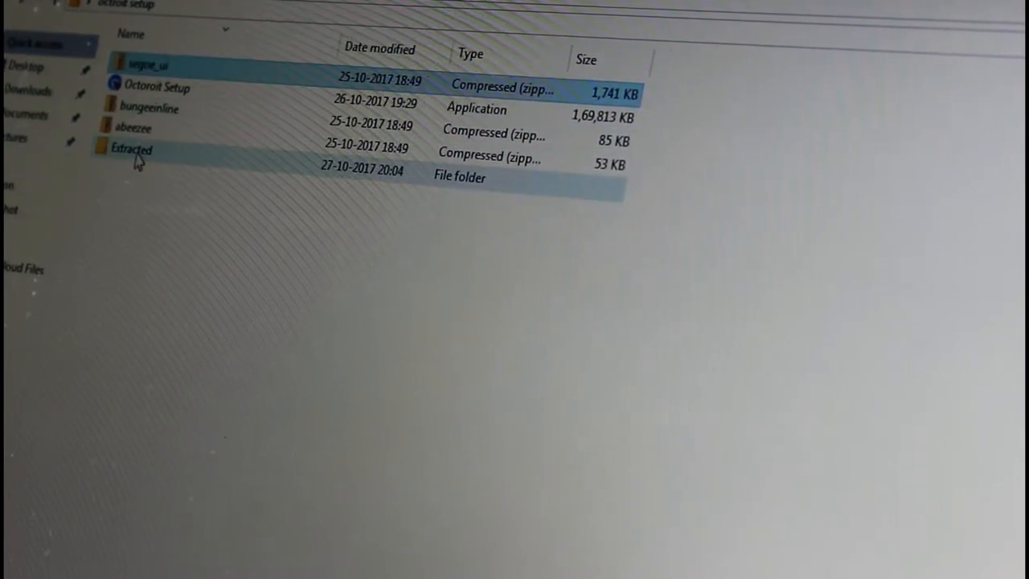
# In the Extracted folder, install ABeeZee-Italic, replacing the existing copy, then select a Segoe UI font file.
pyautogui.doubleClick(132, 149)
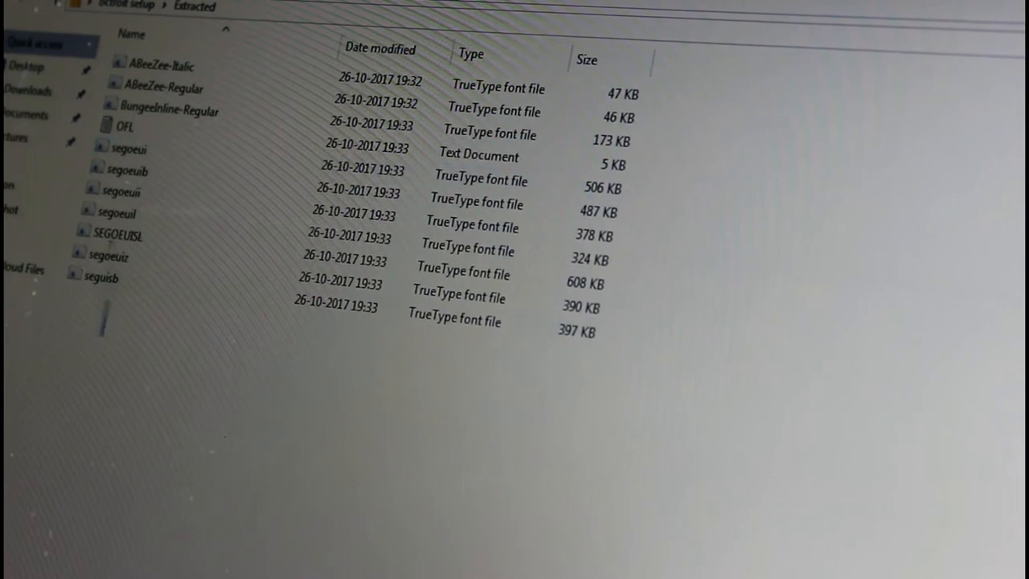
pyautogui.press('ctrl+a')
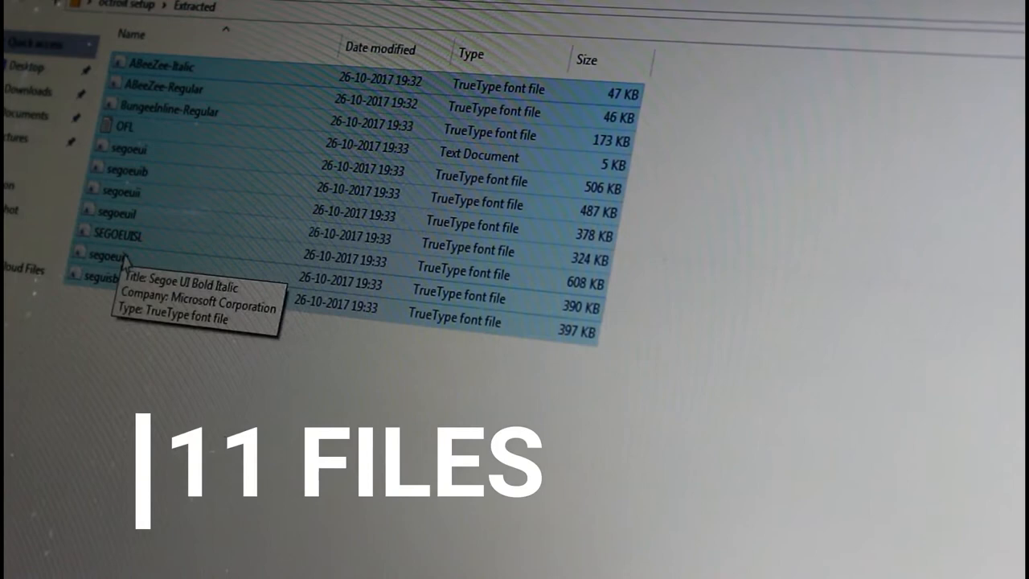
pyautogui.moveTo(105, 278)
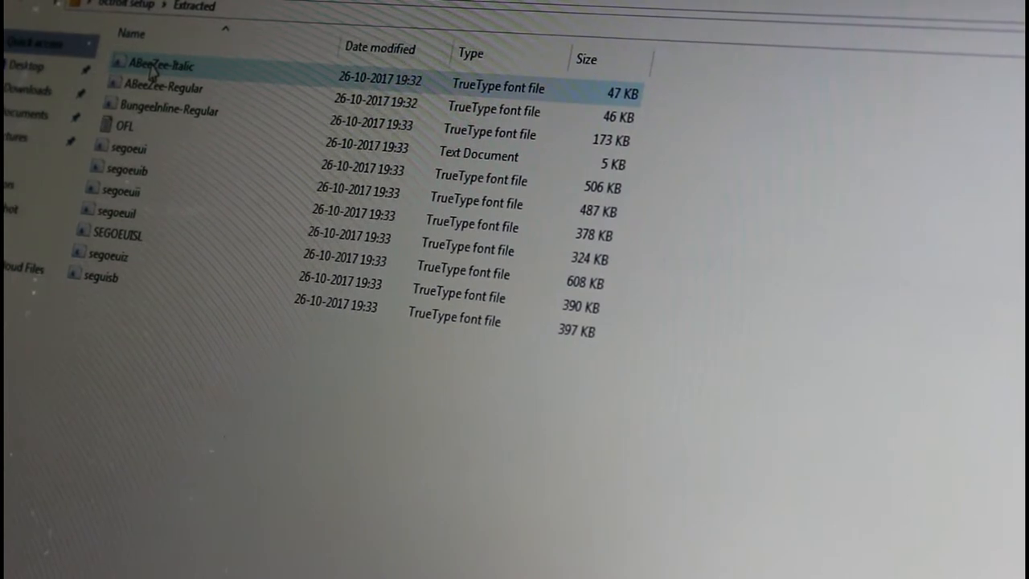
pyautogui.rightClick(161, 66)
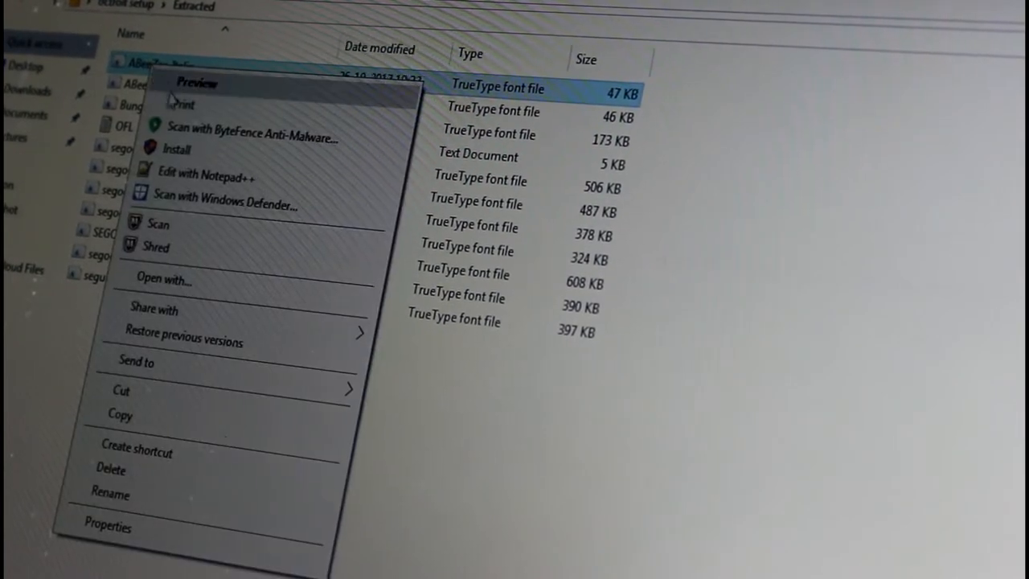
pyautogui.click(177, 148)
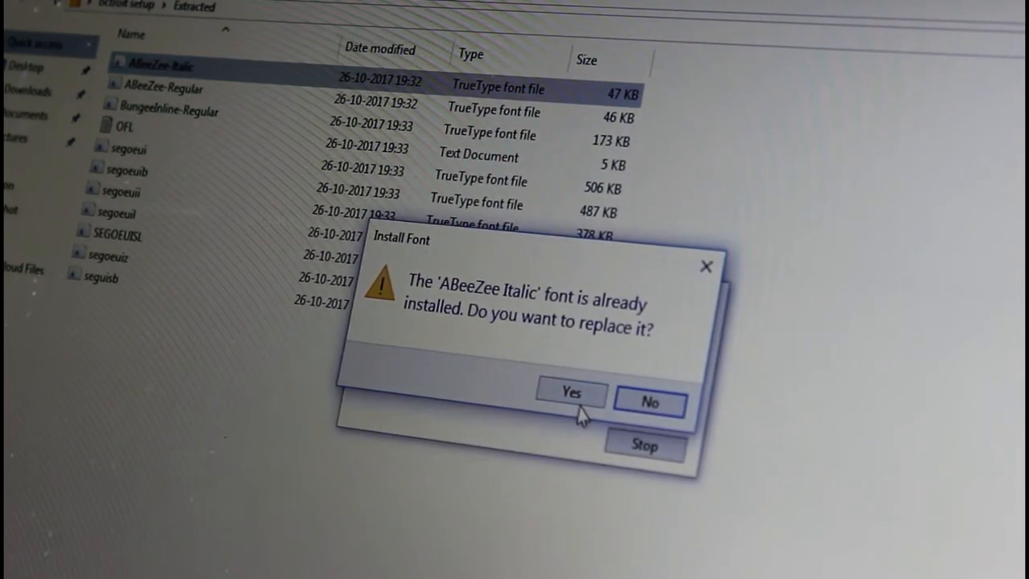
pyautogui.click(571, 392)
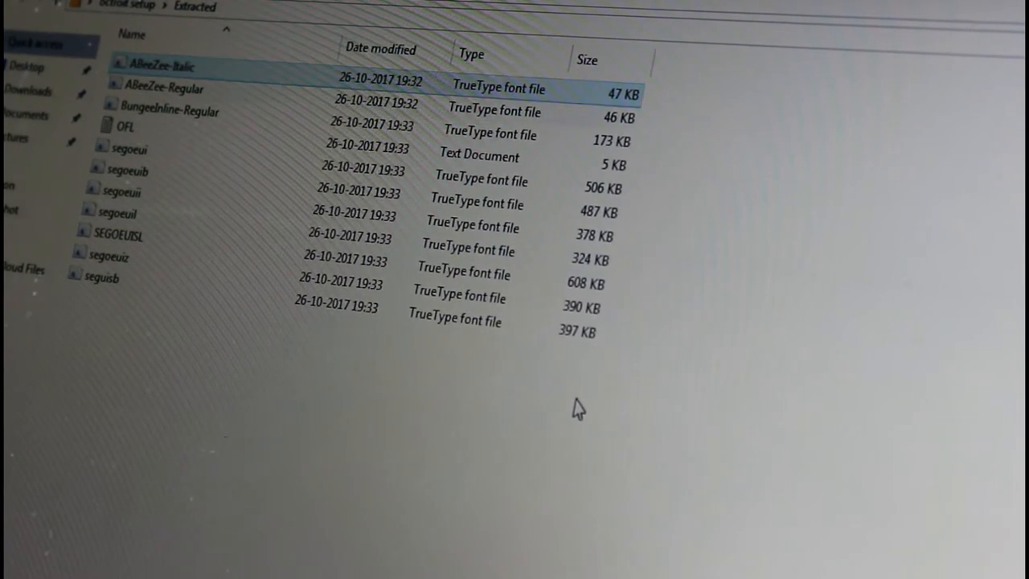
pyautogui.click(121, 193)
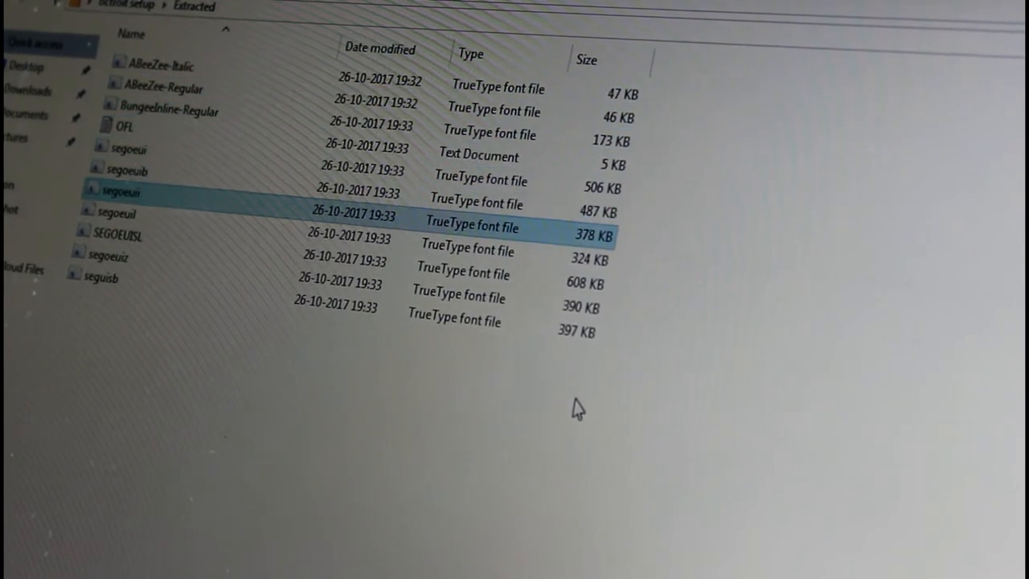
pyautogui.click(104, 277)
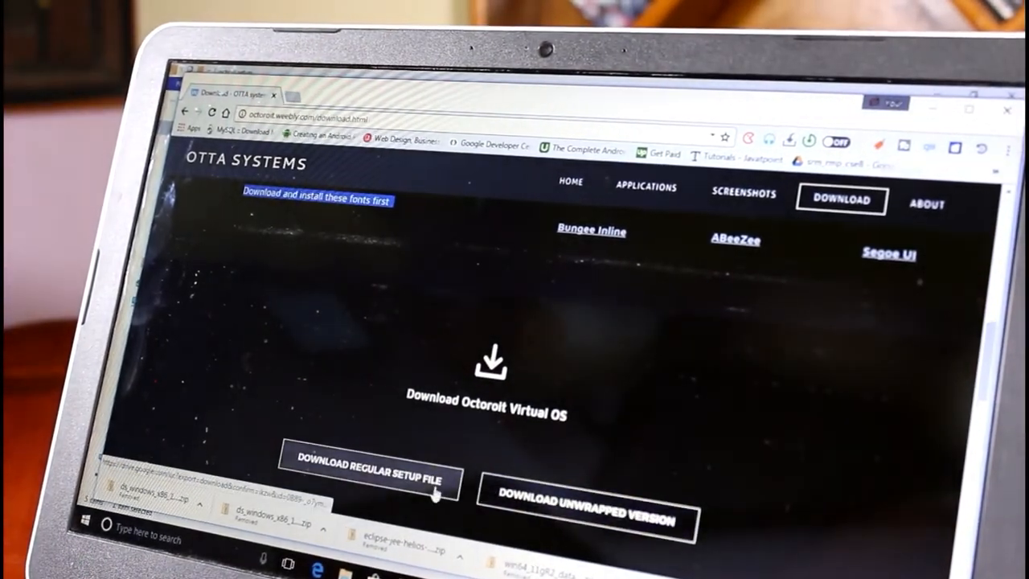
# Download the regular setup file, accepting Google Drive's Download anyway warning for the unscanned file.
pyautogui.click(367, 472)
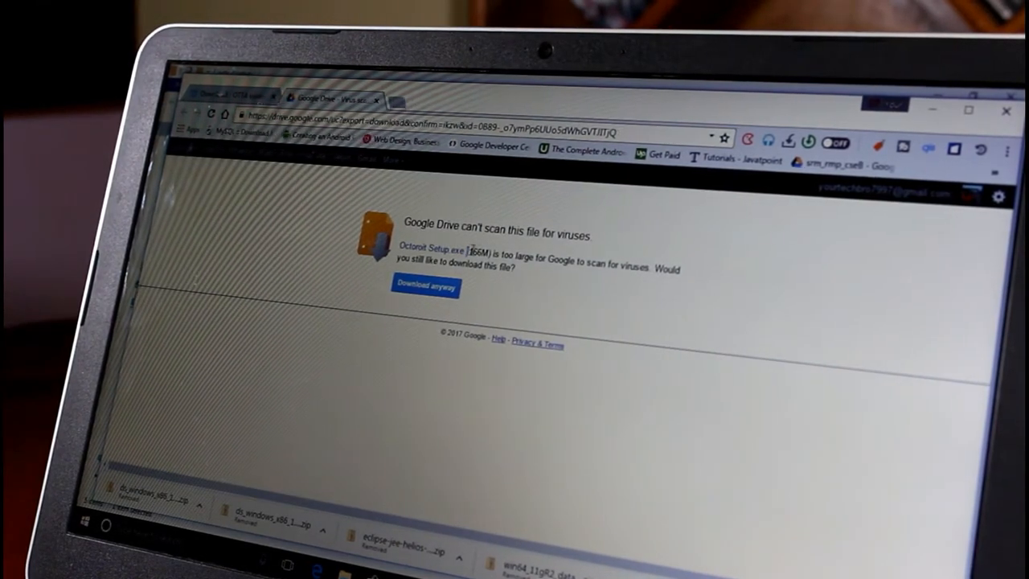
pyautogui.doubleClick(482, 252)
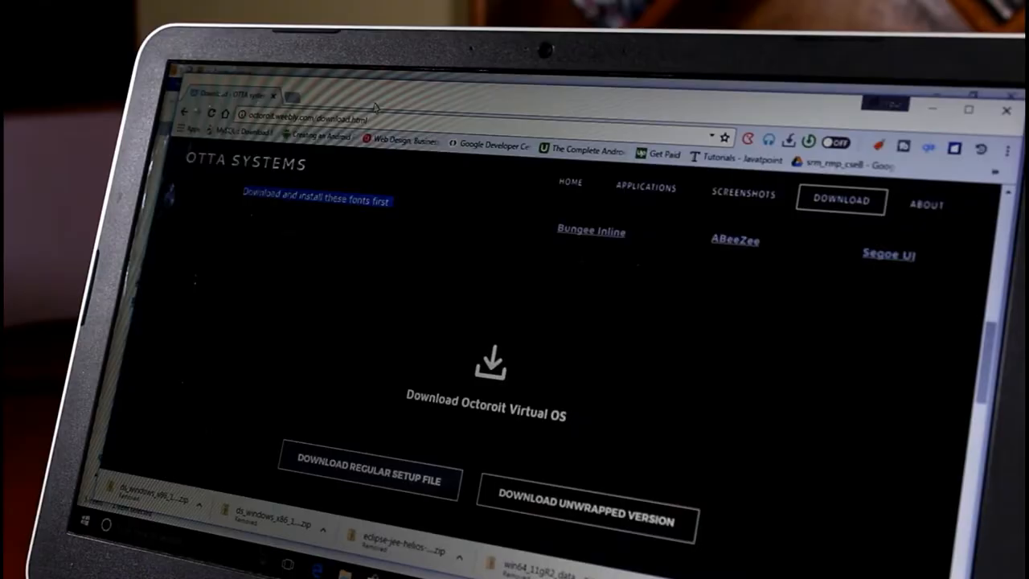
pyautogui.rightClick(213, 149)
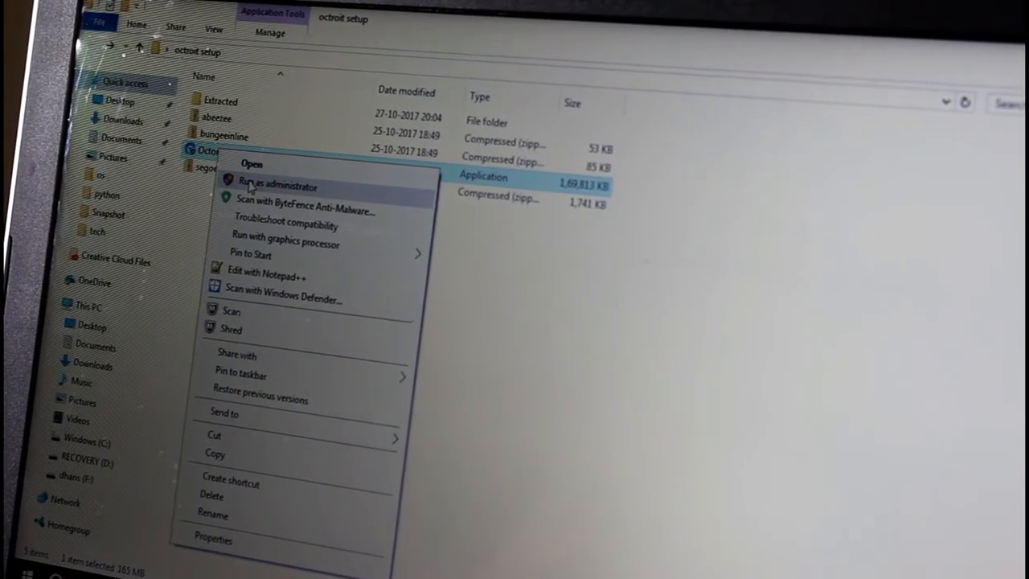
pyautogui.moveTo(563, 238)
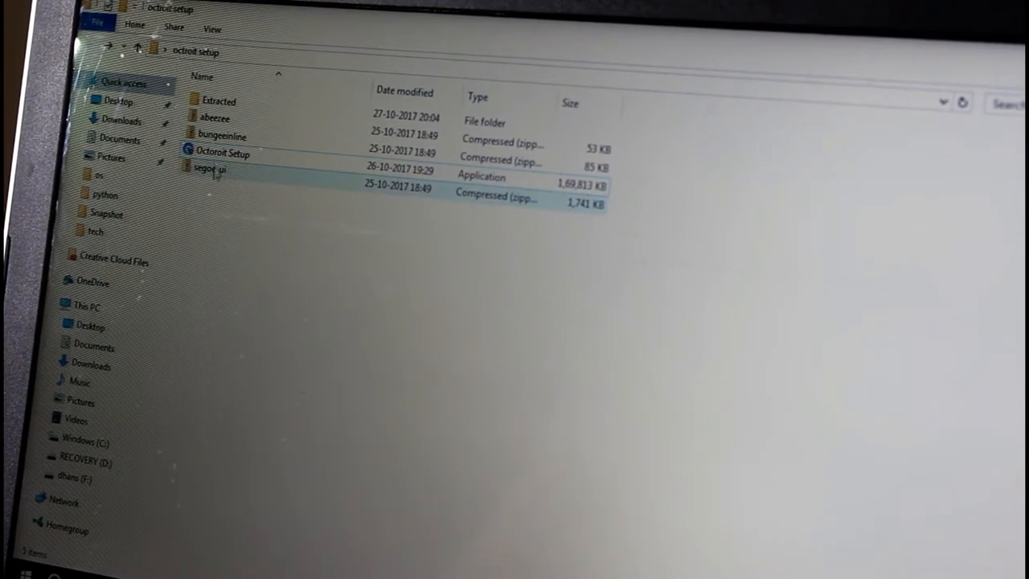
# Launch Octoroit Setup and move past the welcome page to the Modify, Repair and Uninstall choices.
pyautogui.click(222, 153)
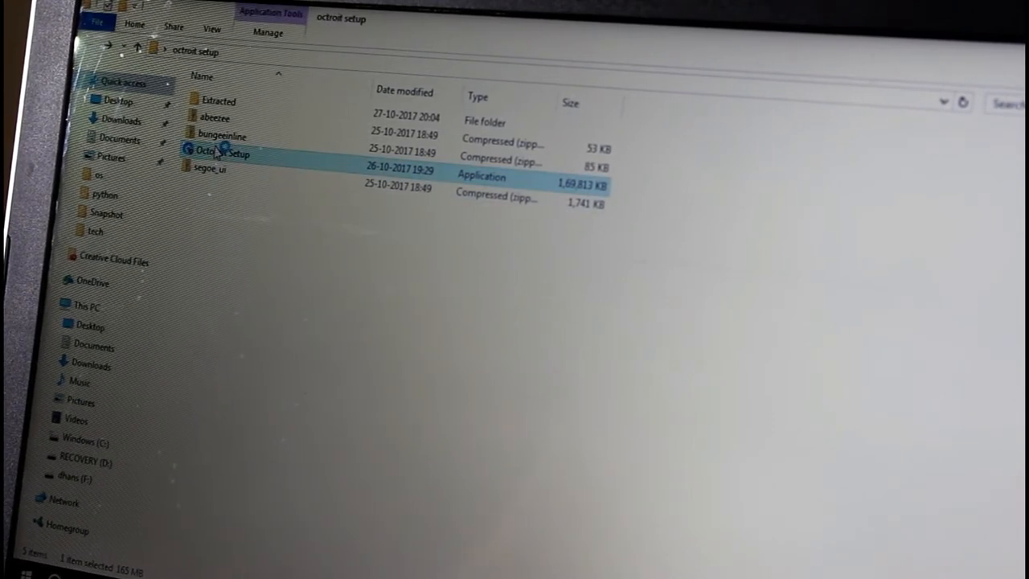
pyautogui.doubleClick(217, 151)
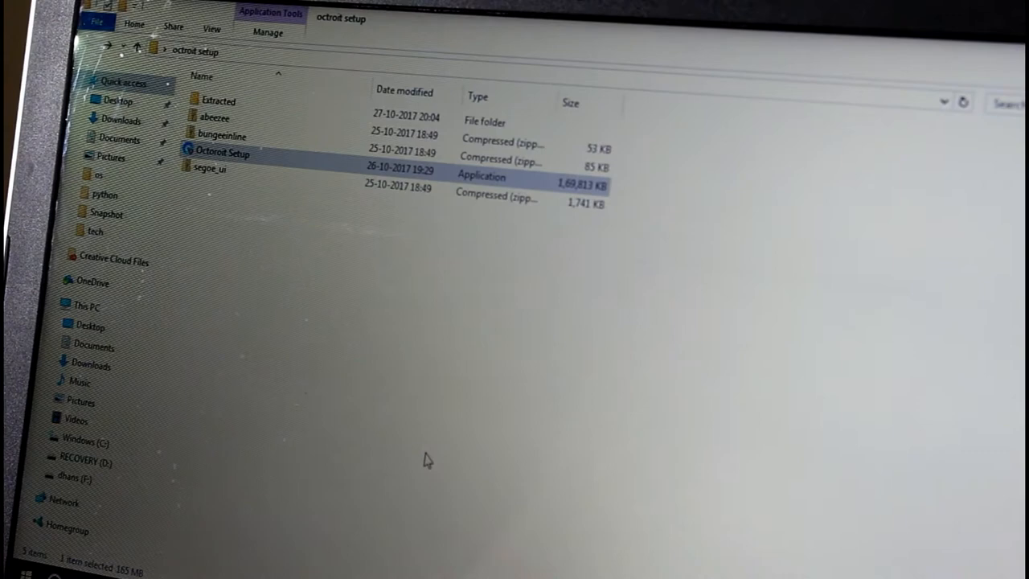
pyautogui.doubleClick(222, 152)
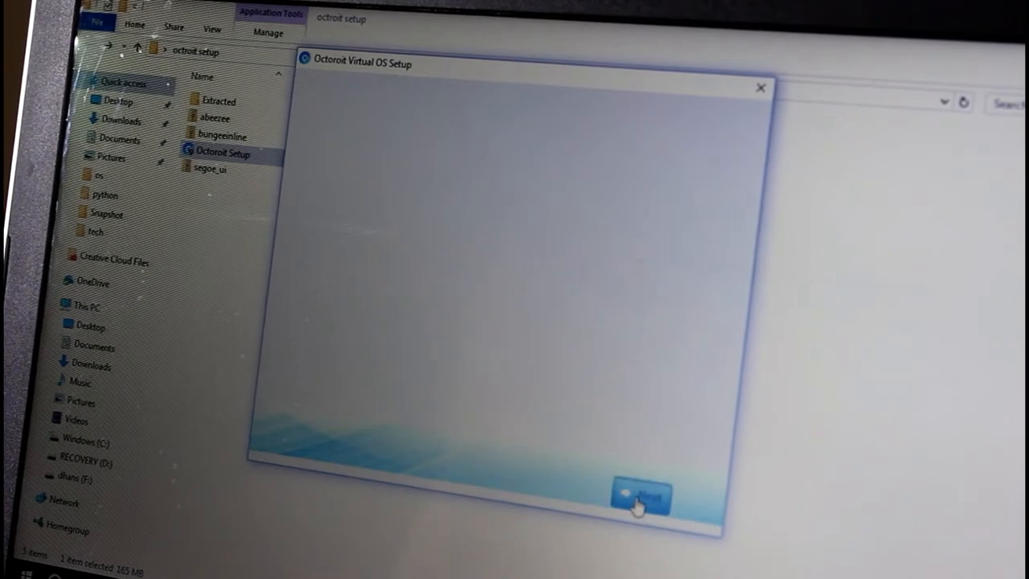
pyautogui.click(640, 495)
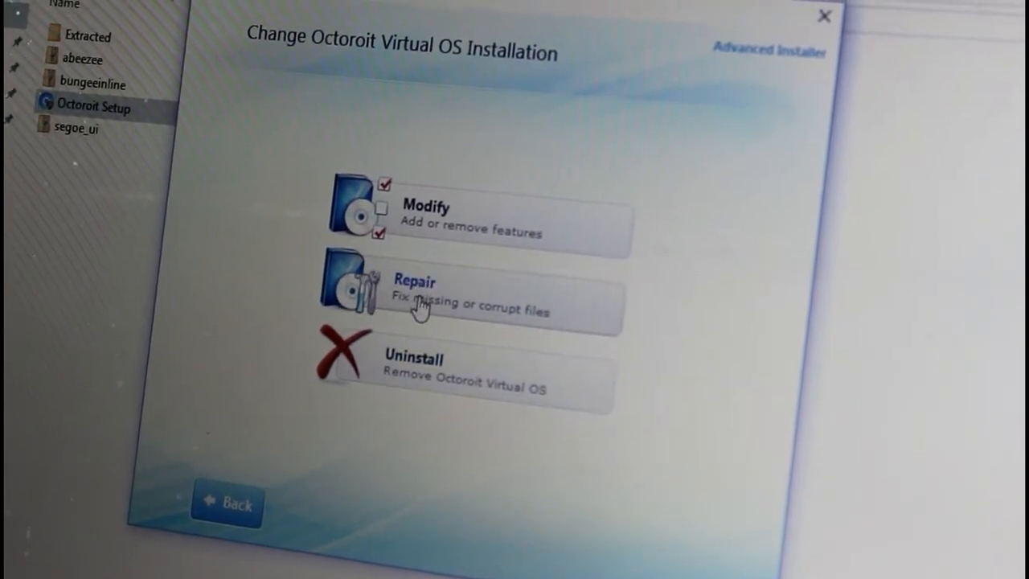
# Run the Repair of the existing Octoroit Virtual OS installation and close the finished wizard.
pyautogui.click(418, 292)
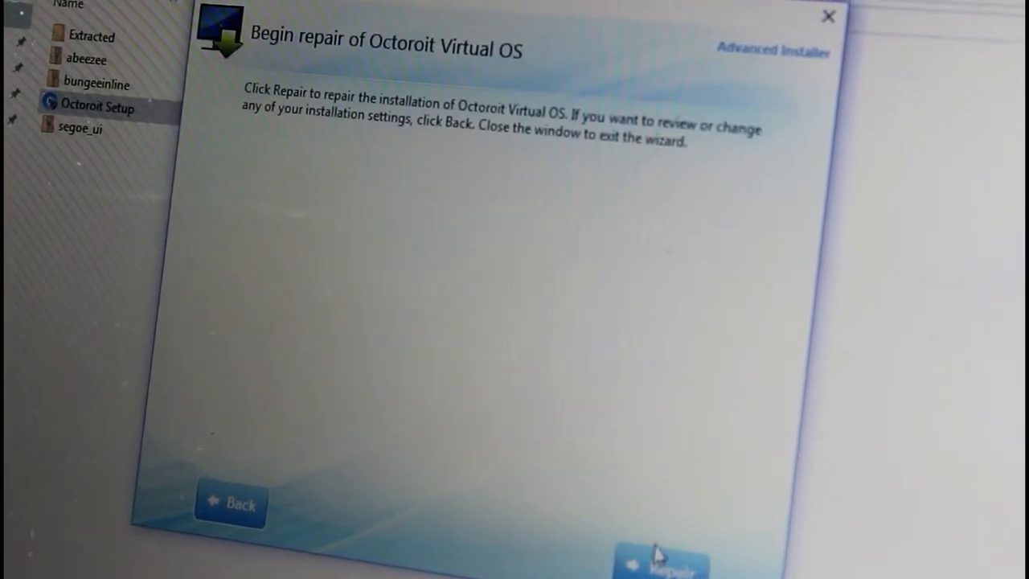
pyautogui.click(661, 561)
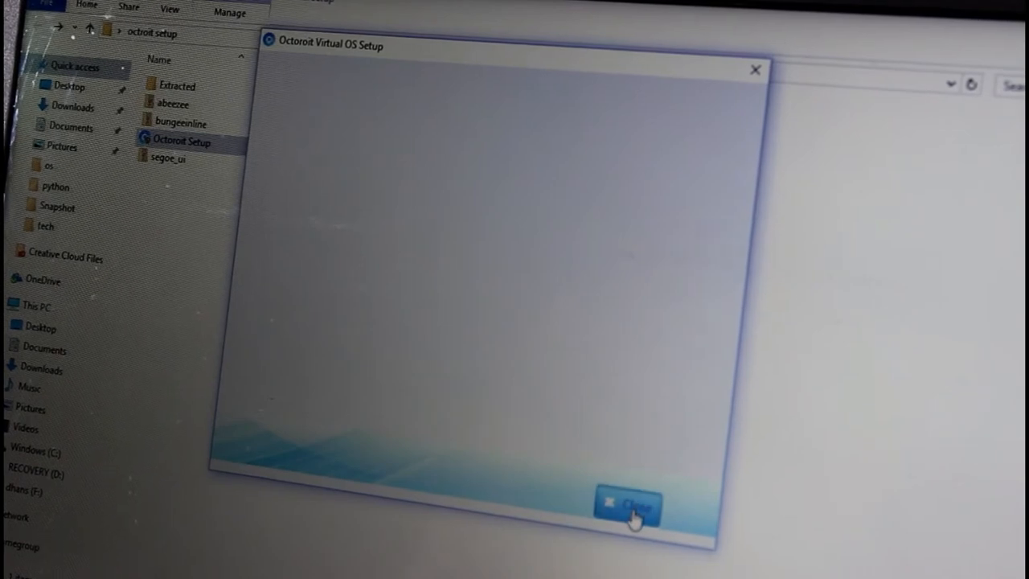
pyautogui.click(630, 508)
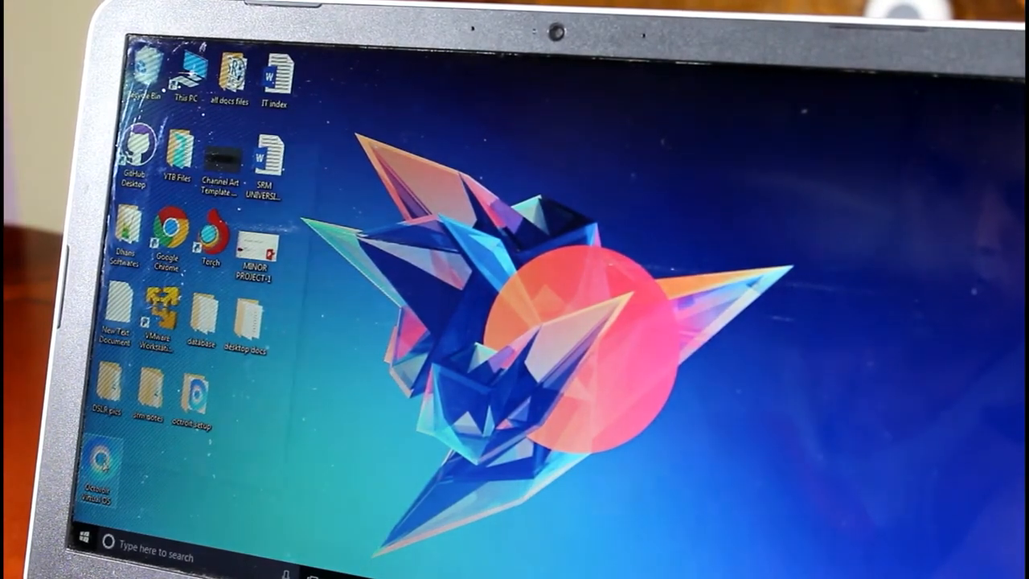
# Run the Octoroit Virtual OS shortcut and answer Yes to the User Account Control prompt.
pyautogui.rightClick(137, 148)
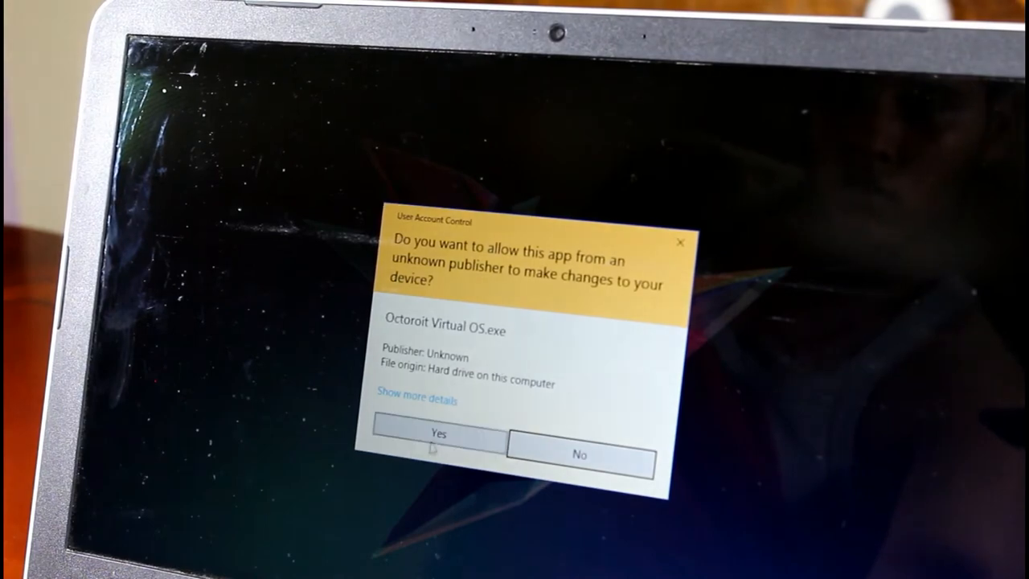
pyautogui.click(437, 434)
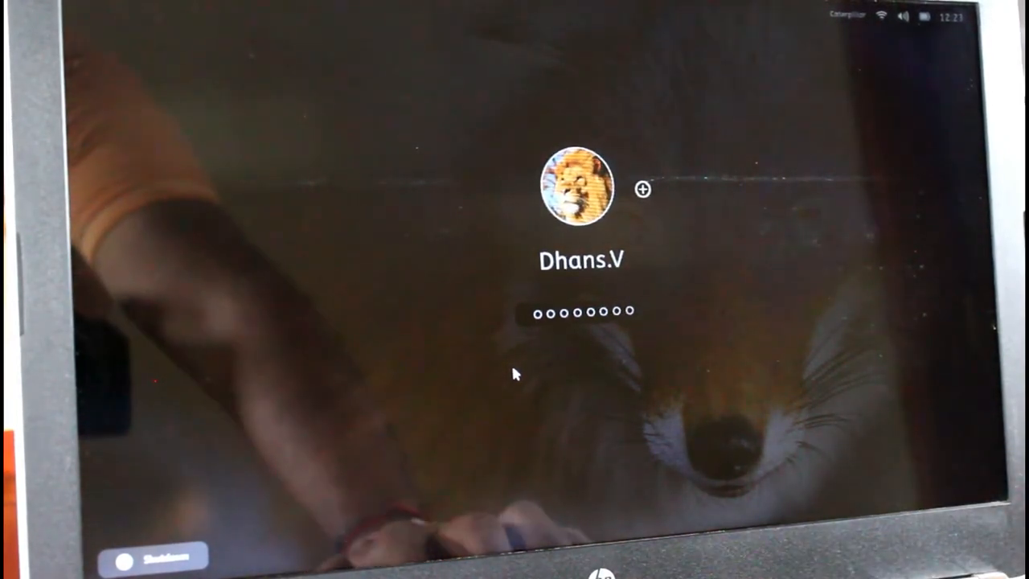
# Enter the login password to sign in to Octoroit Virtual OS.
pyautogui.write('x')
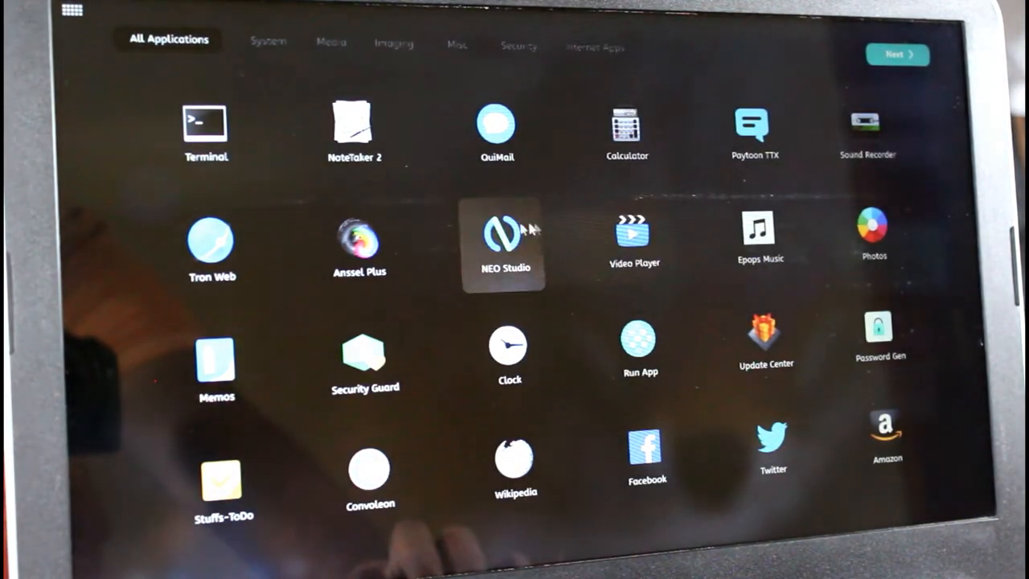
pyautogui.moveTo(605, 534)
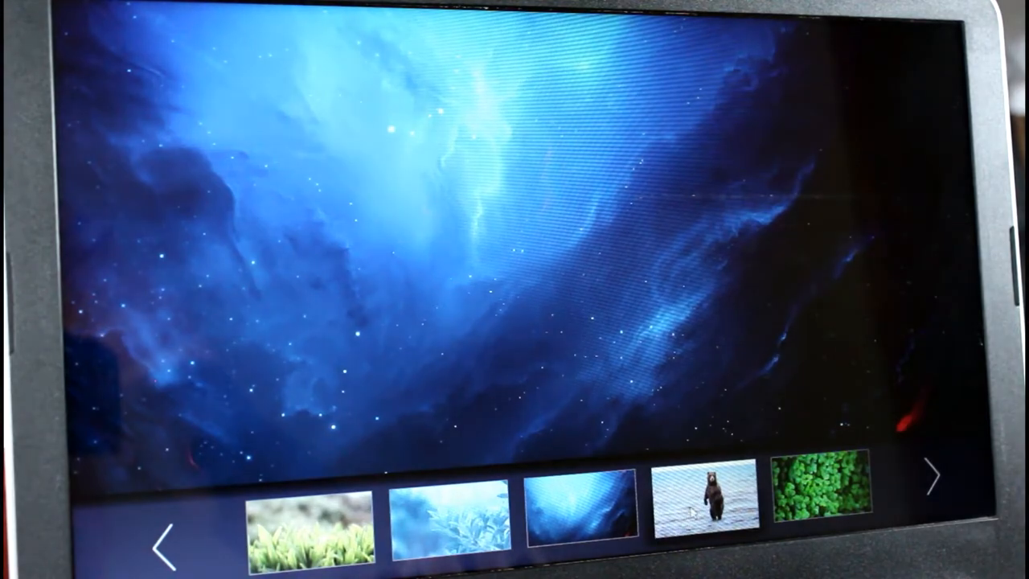
# Preview the standing bear wallpaper, then set the clover leaves image as the desktop wallpaper.
pyautogui.click(705, 508)
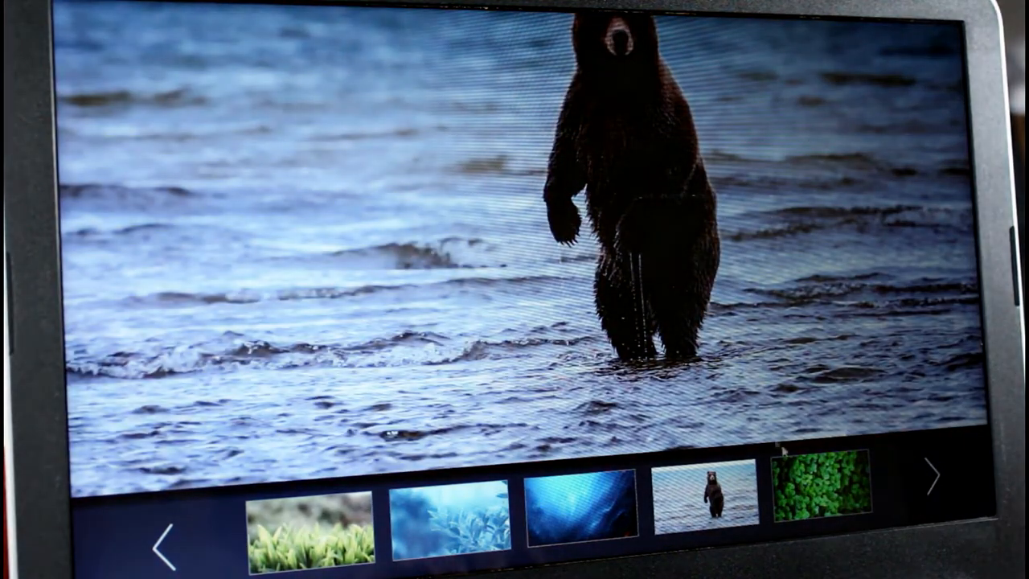
pyautogui.click(810, 497)
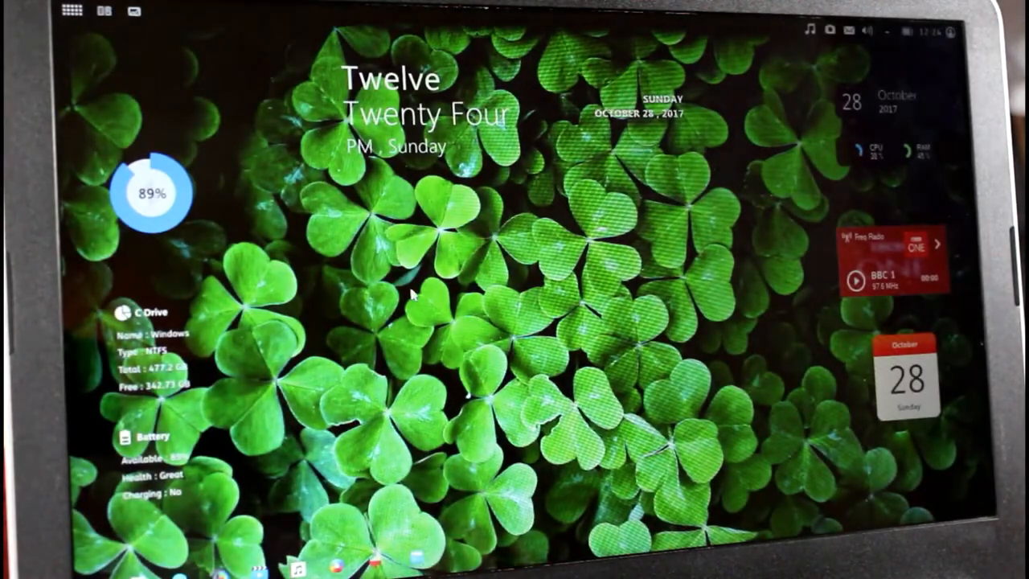
pyautogui.moveTo(96, 431)
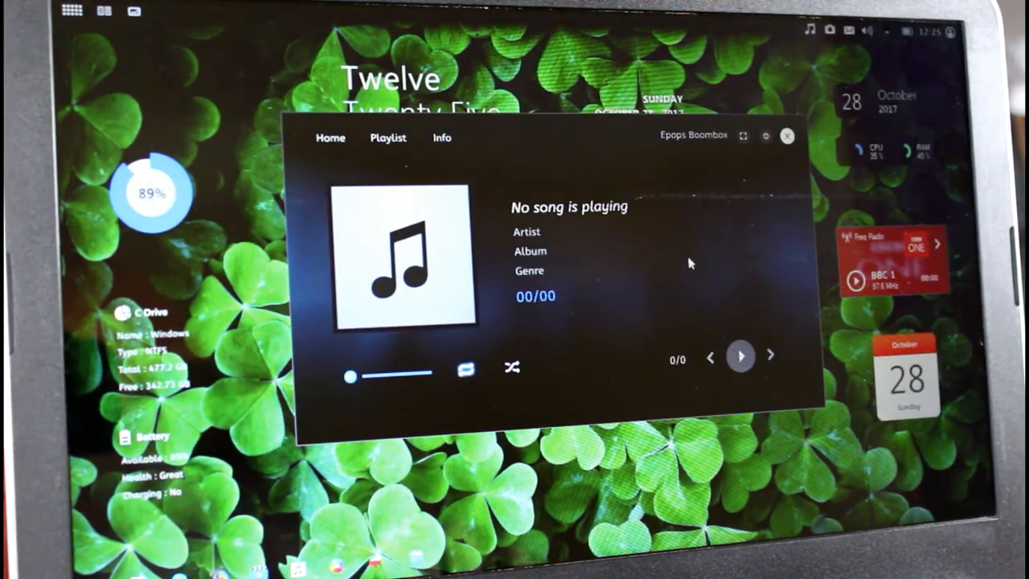
# Close the Epops Boombox player and check the empty notifications panel from the top bar.
pyautogui.click(786, 135)
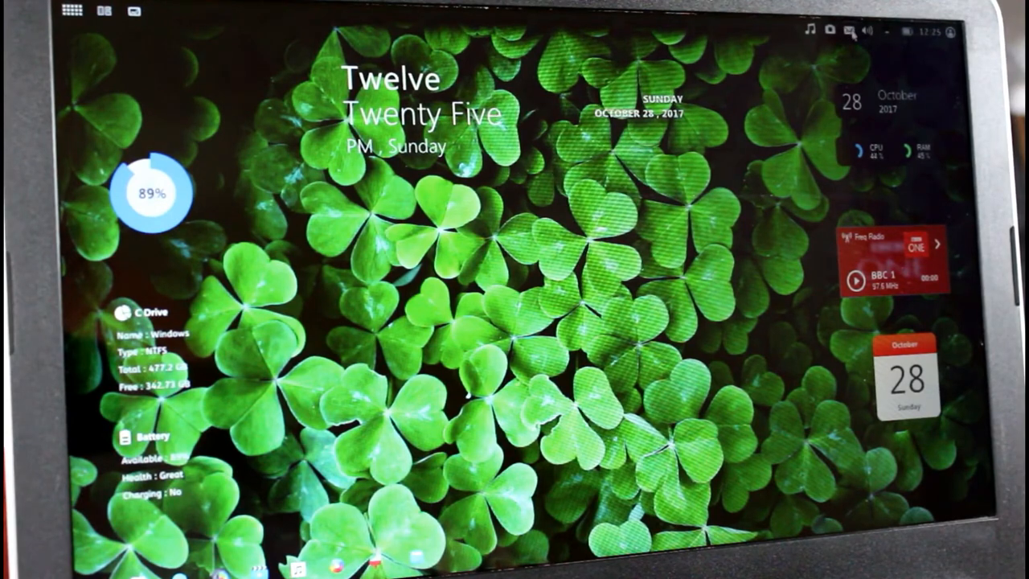
pyautogui.click(846, 32)
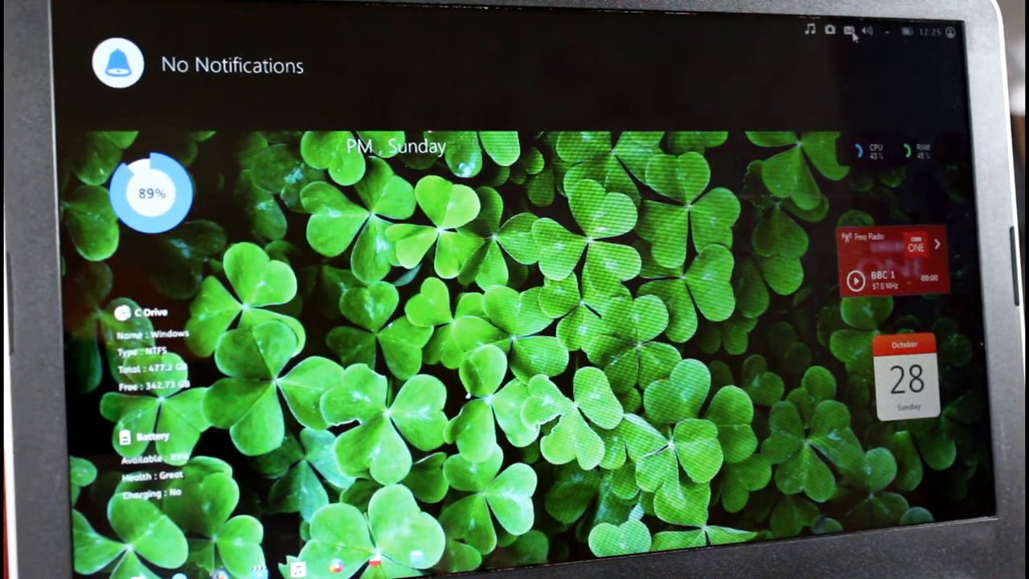
pyautogui.click(865, 31)
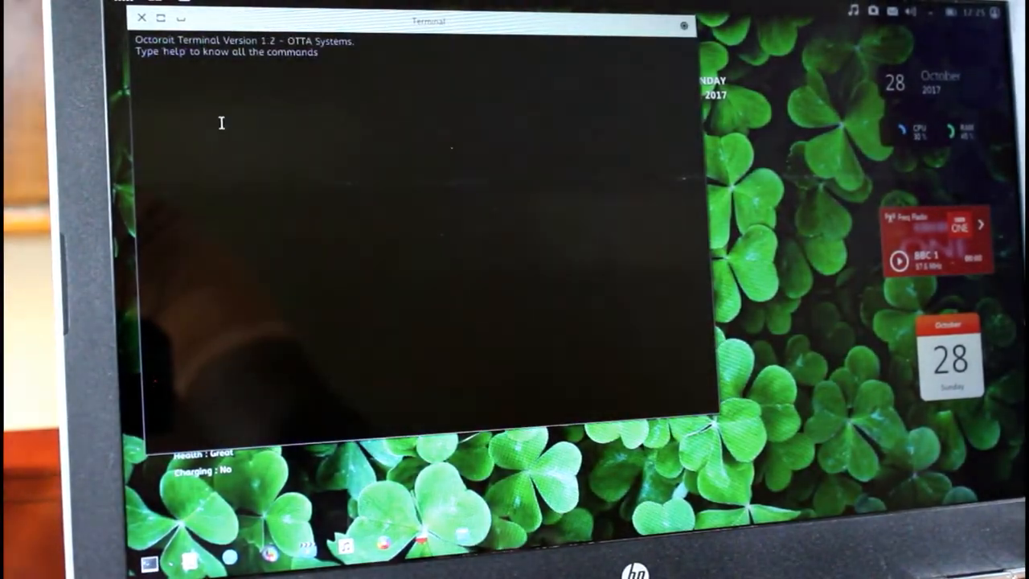
# Enter test strings 'hjhgg' and 'bmbk' in Terminal, then 'nl' in Note Taker Pro.
pyautogui.write('hjhgg')
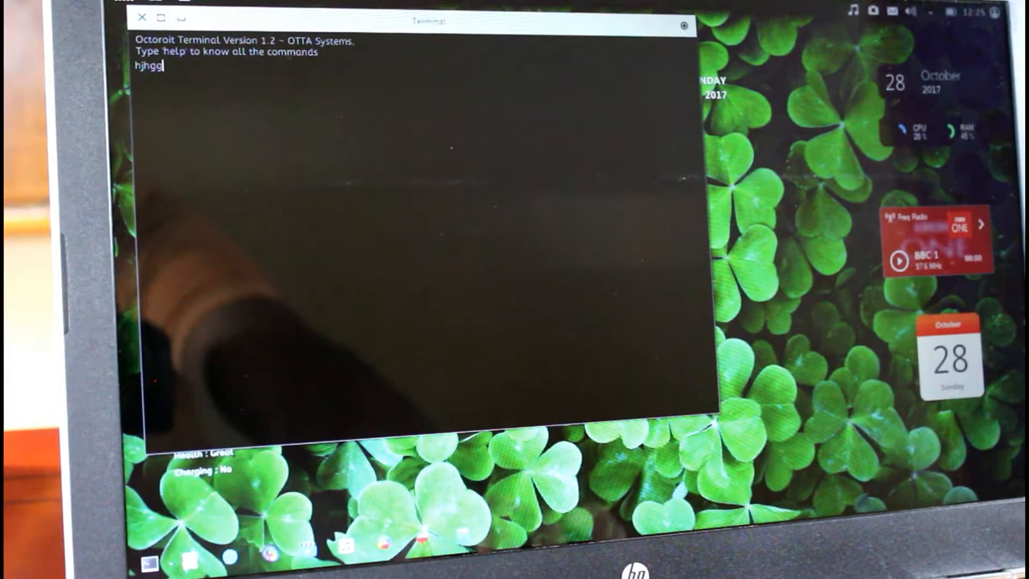
pyautogui.write('bmbk')
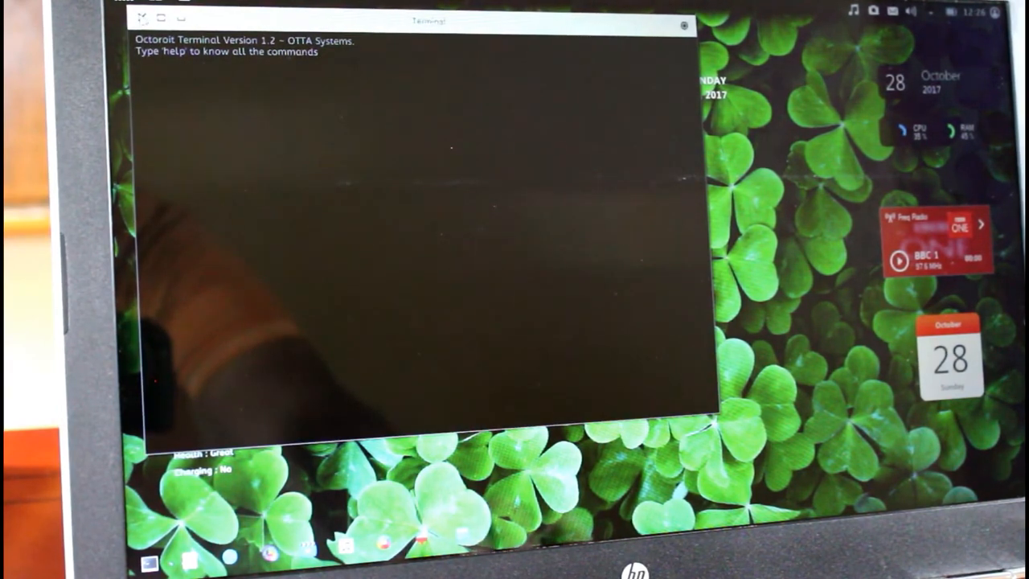
pyautogui.click(685, 26)
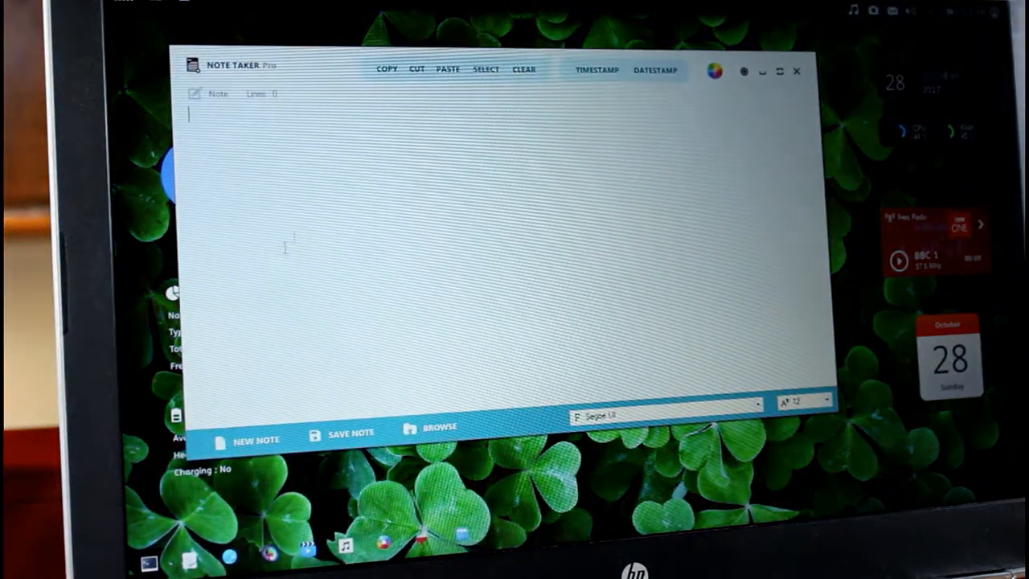
pyautogui.write('nl  kj knl,m/.,/,')
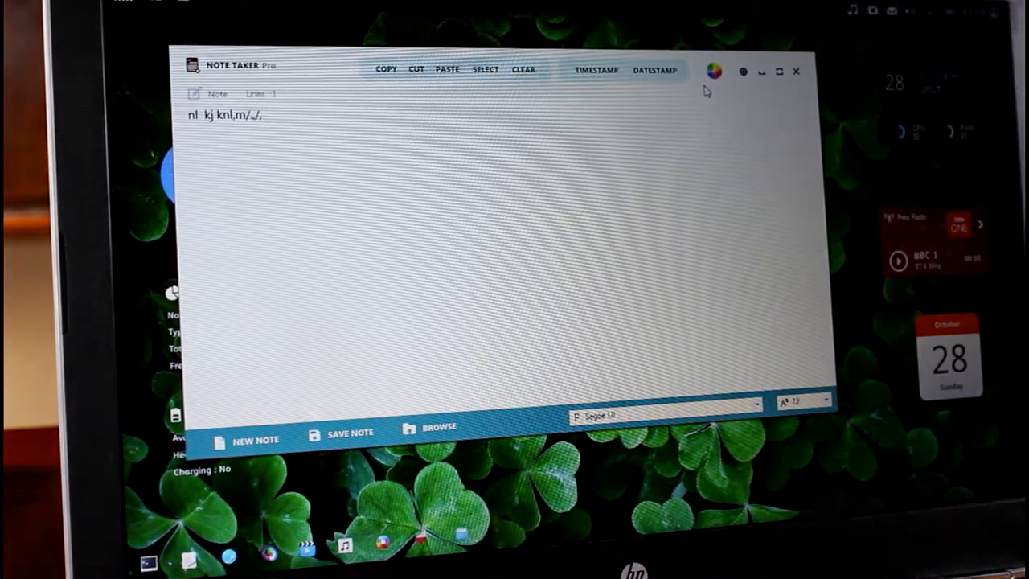
# Switch from the notes app to Tron Browser and land on its new tab page.
pyautogui.click(796, 71)
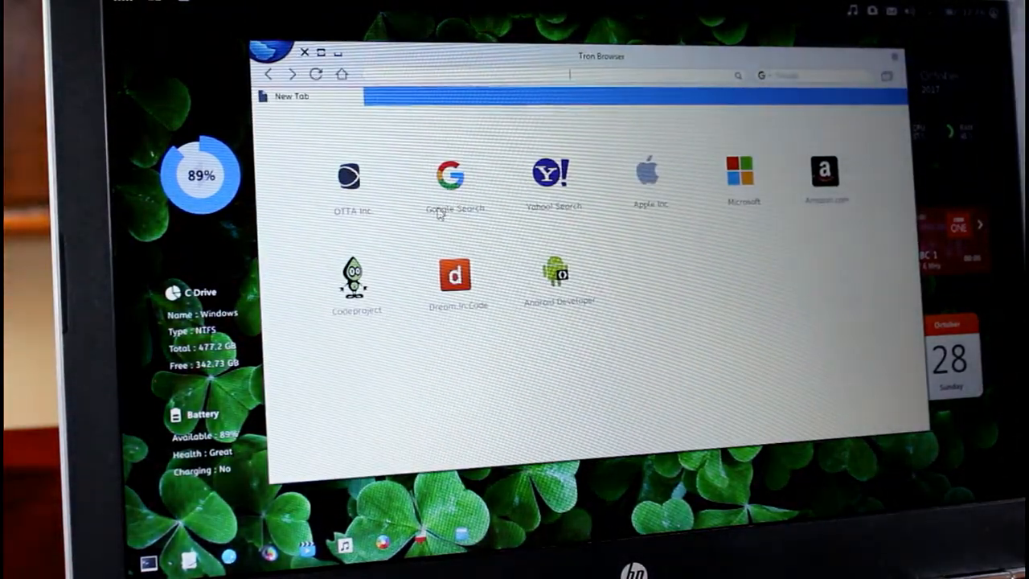
pyautogui.click(452, 176)
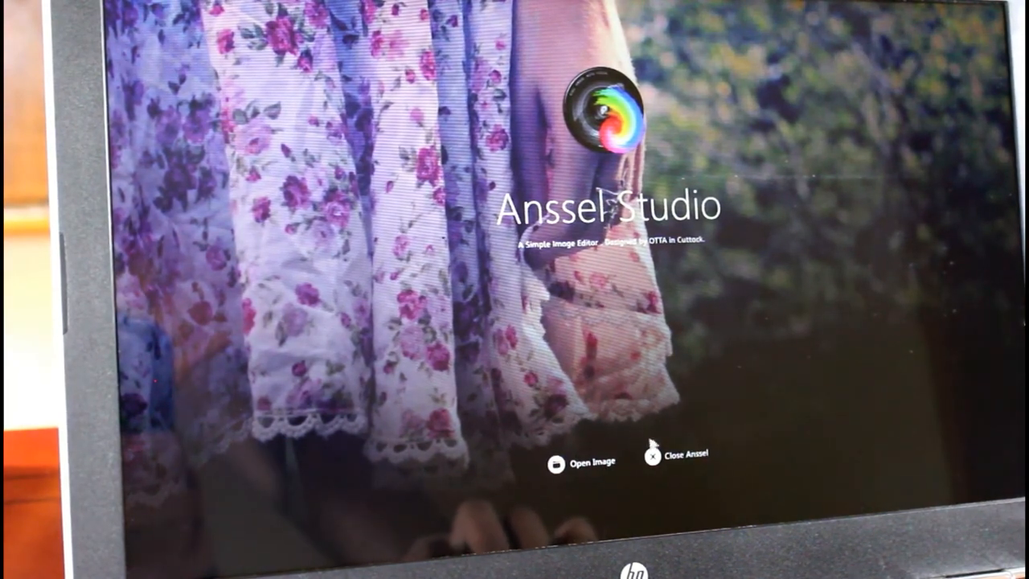
# Close the Anssel Studio image editor and the empty Epops Video Playlist.
pyautogui.click(653, 455)
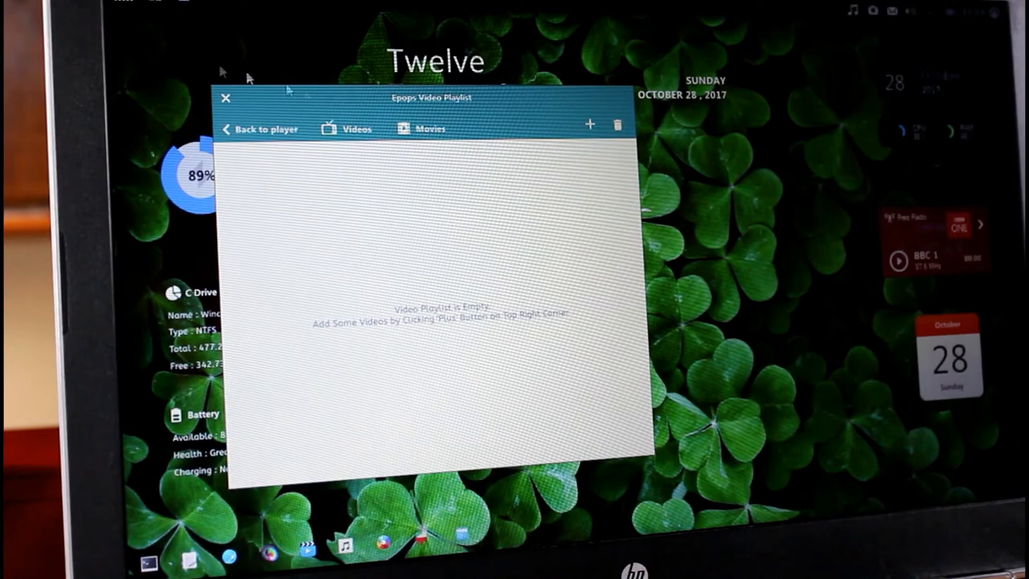
pyautogui.click(225, 98)
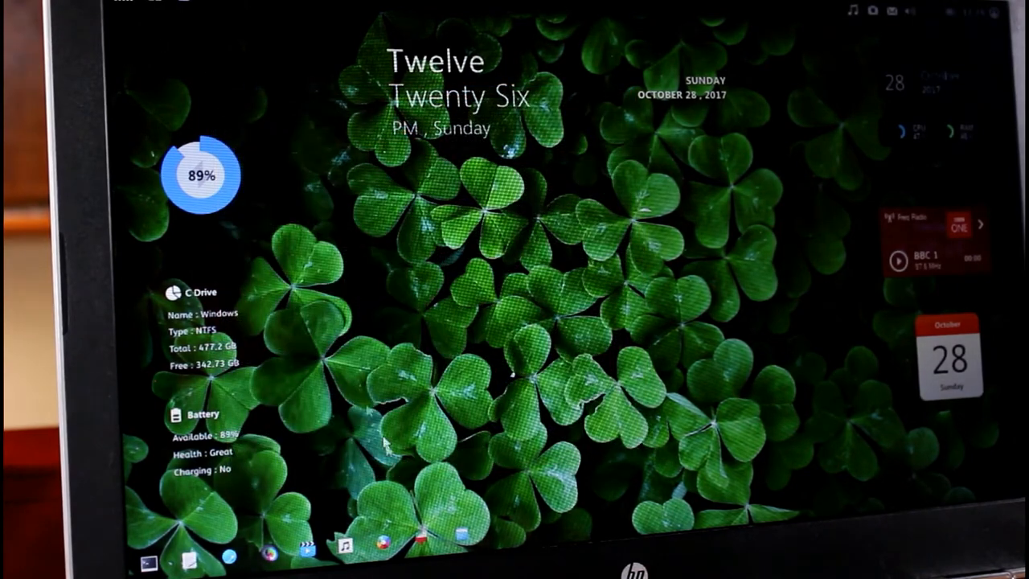
# Launch Epops Boombox, dismiss its empty-library message, and move on to the Photos Screenshots album.
pyautogui.click(347, 550)
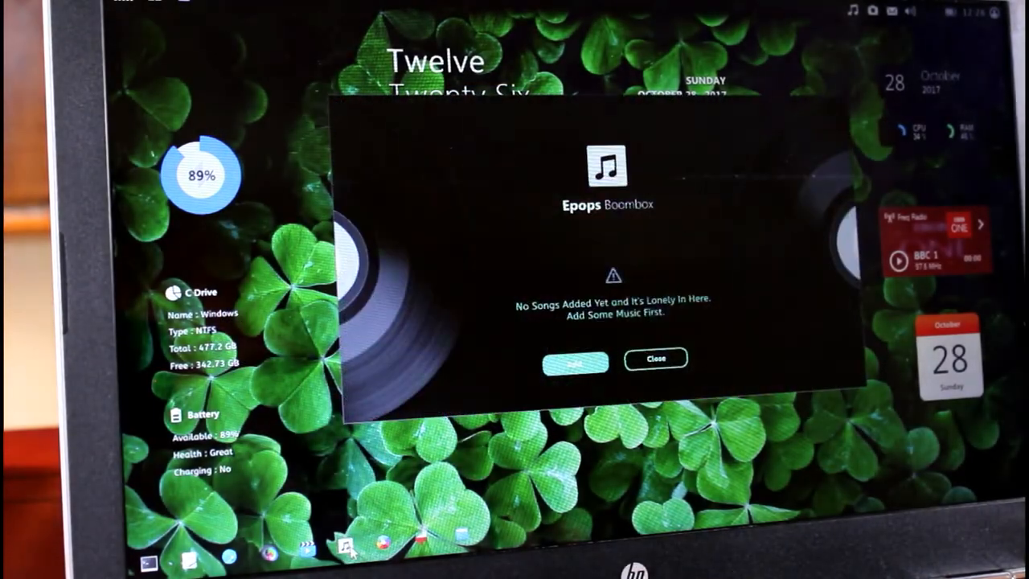
pyautogui.click(654, 358)
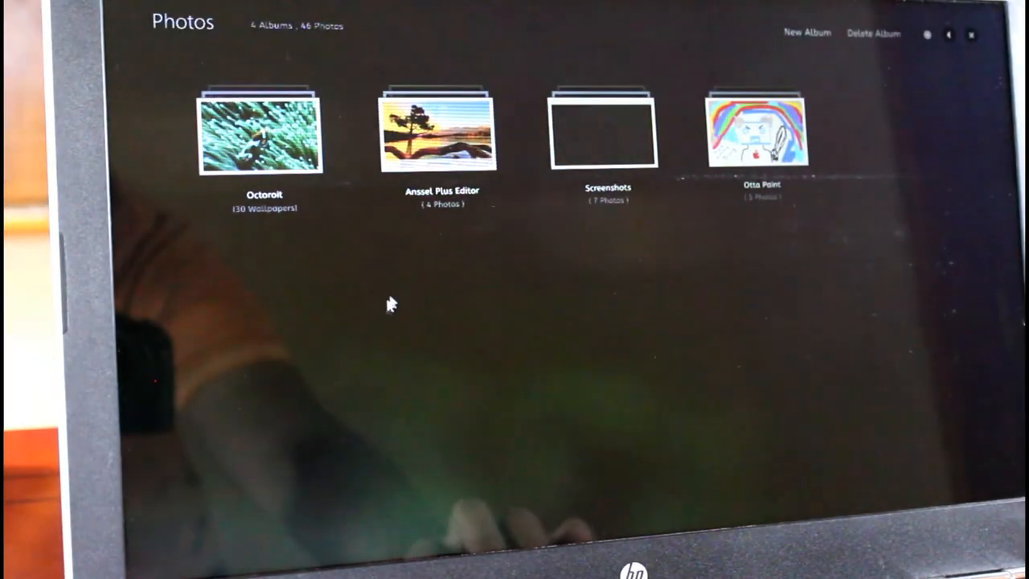
pyautogui.moveTo(643, 143)
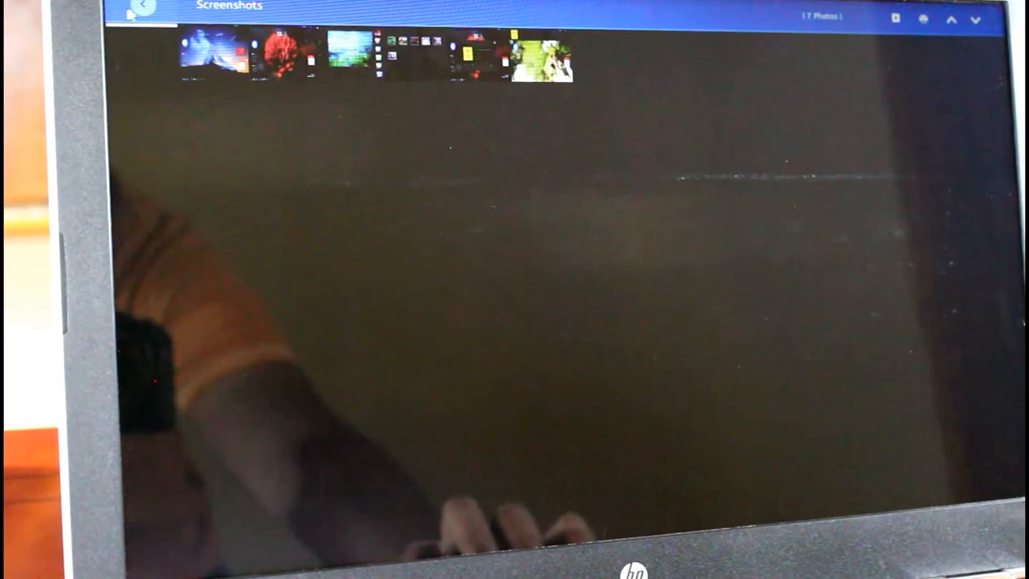
pyautogui.click(144, 16)
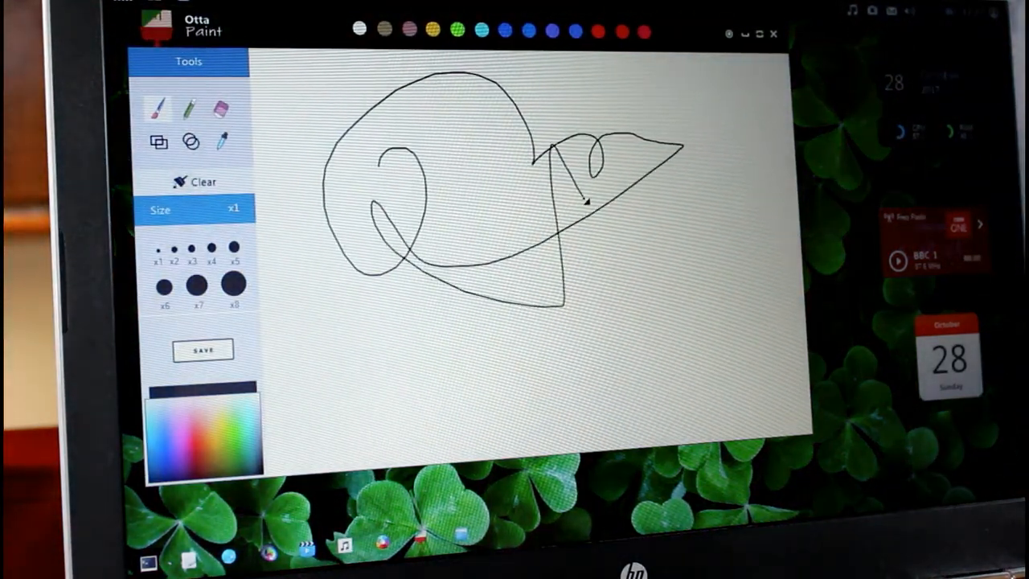
# Clear the Otta Paint canvas, handwrite SUBSCRIBE with the brush, and close the paint app.
pyautogui.click(196, 181)
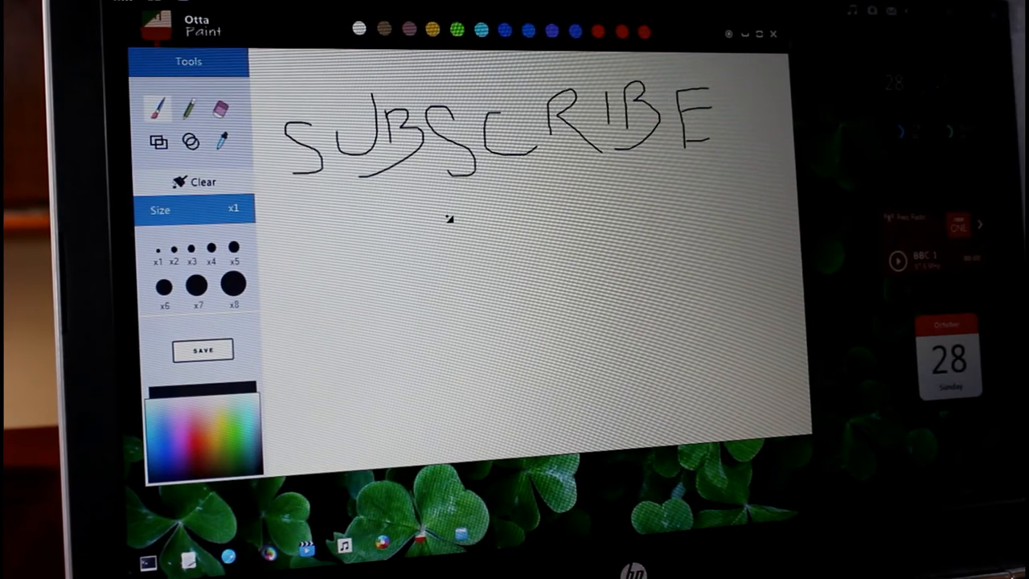
pyautogui.moveTo(434, 254); pyautogui.dragTo(546, 193)
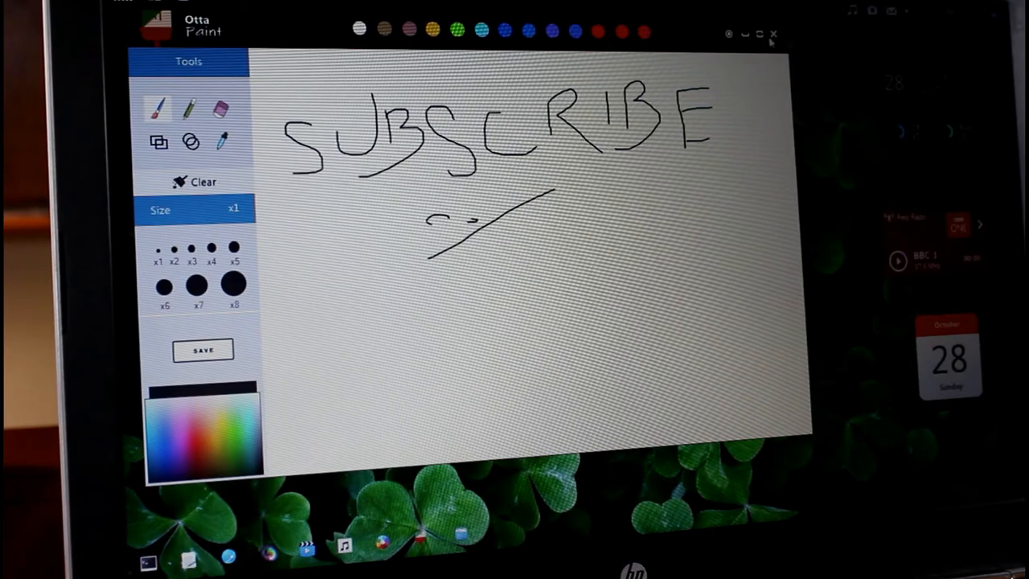
pyautogui.click(775, 35)
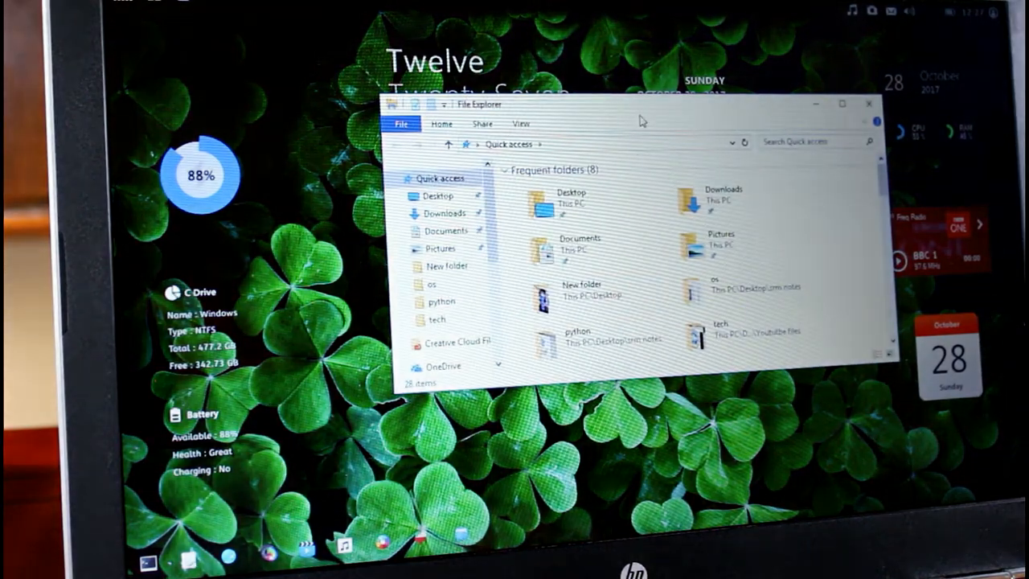
# Launch File Explorer from the dock showing Quick access frequent folders.
pyautogui.click(842, 103)
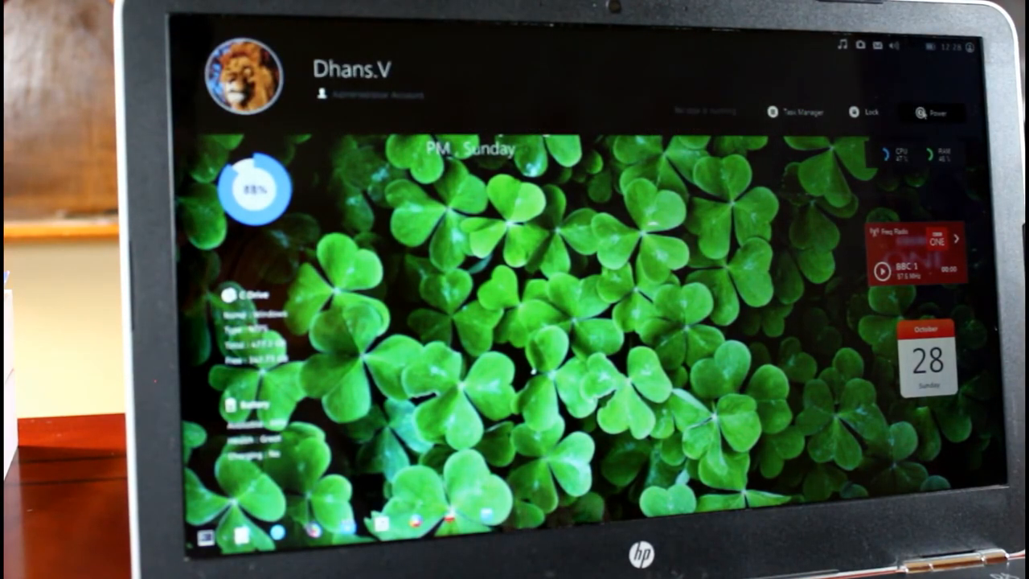
# Bring up the power screen with Cancel & Go Back, Shutdown and Log Off choices.
pyautogui.click(932, 113)
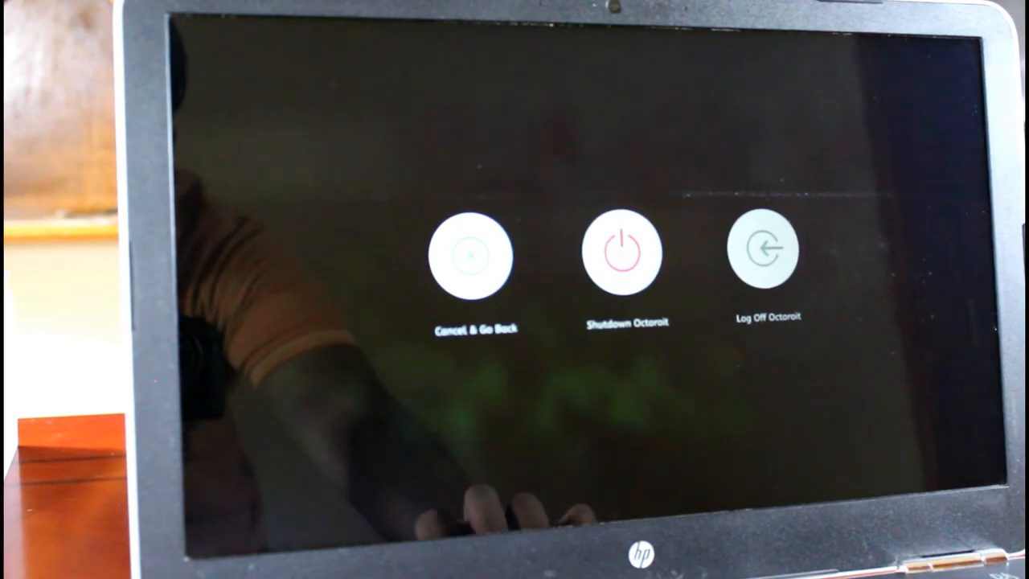
# Shut down Octoroit, returning to the Windows File Explorer program folder.
pyautogui.click(623, 254)
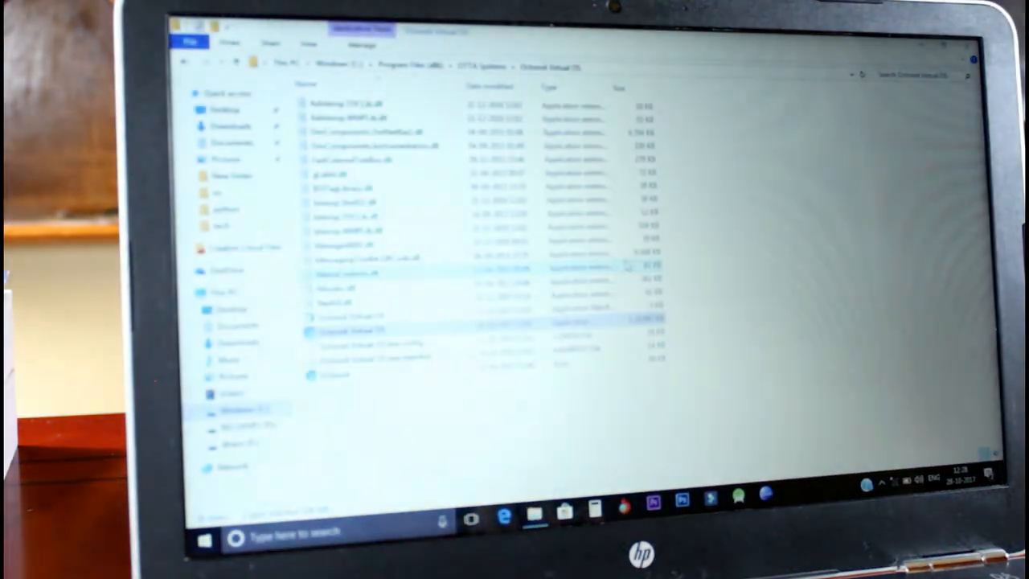
# Select the Octoroit Virtual OS application entry in its Program Files (x86) folder.
pyautogui.click(354, 317)
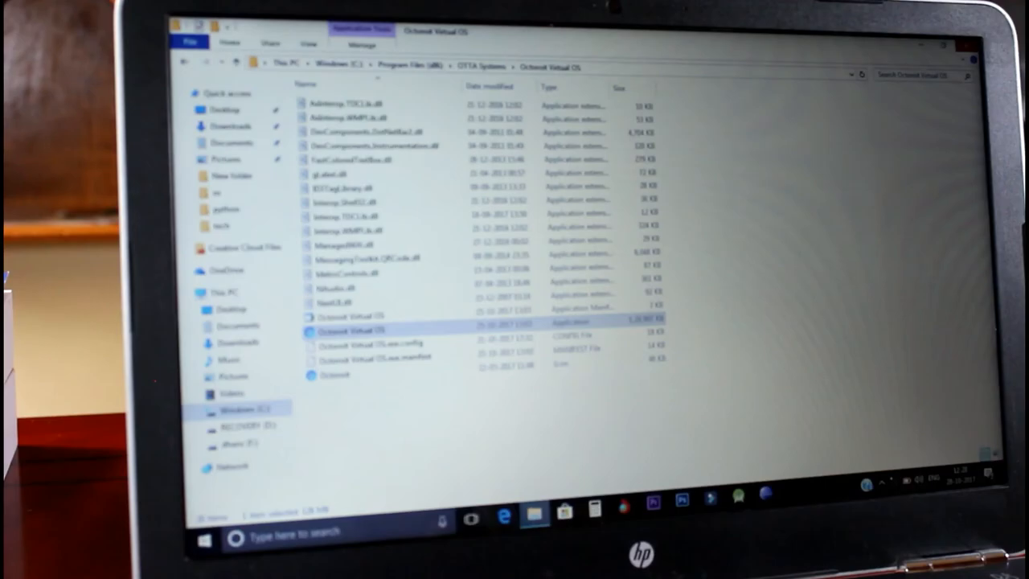